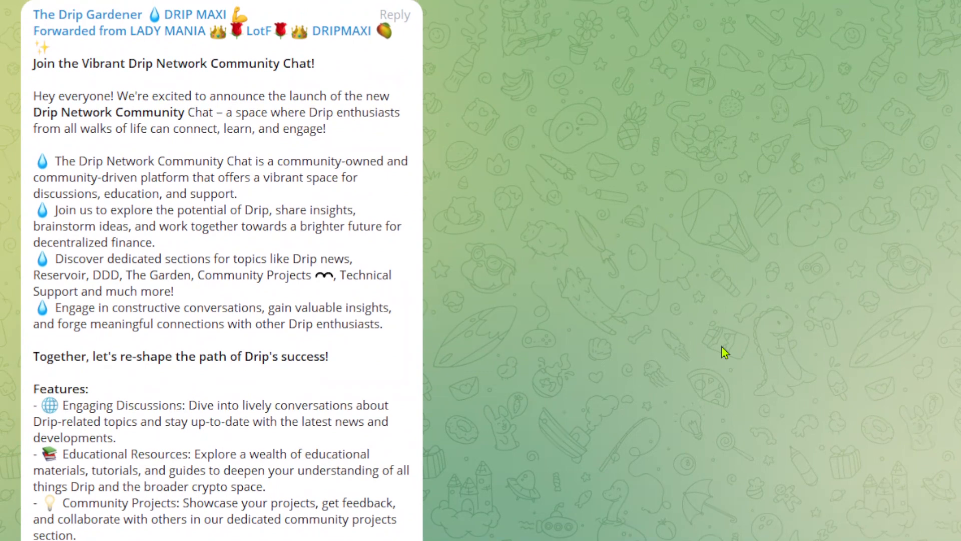
- Highlight the phrase "constructive conversations" in the announcement's last bullet
scroll("down", 3)
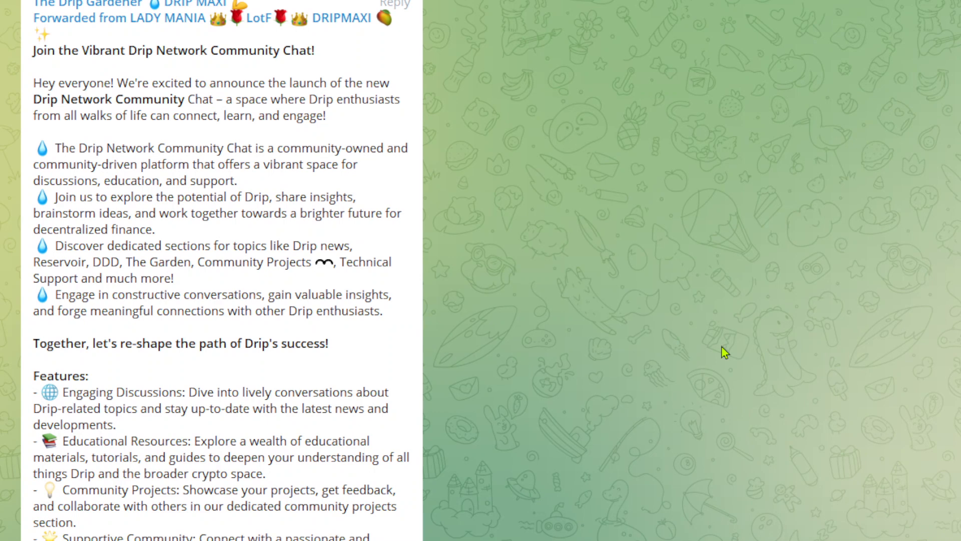
mouse_move(477, 303)
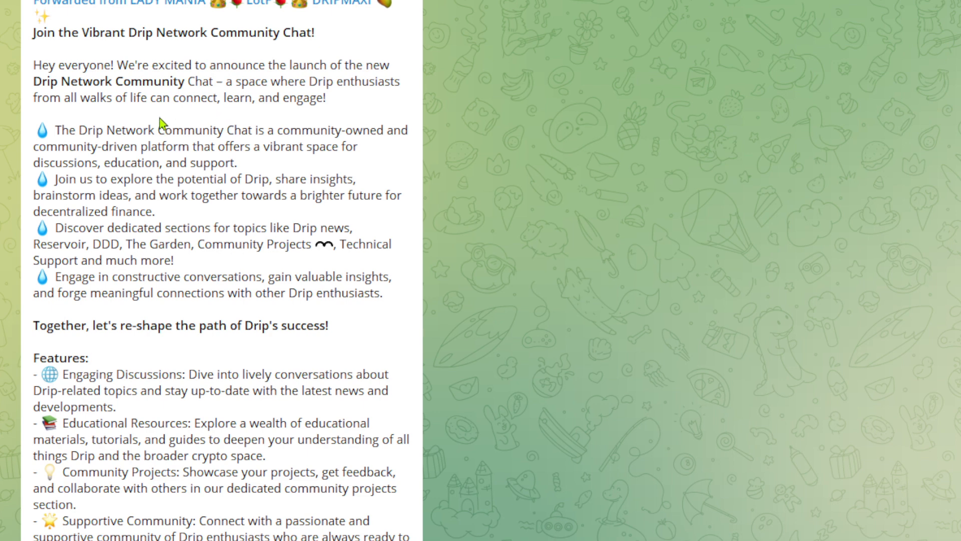
mouse_move(261, 122)
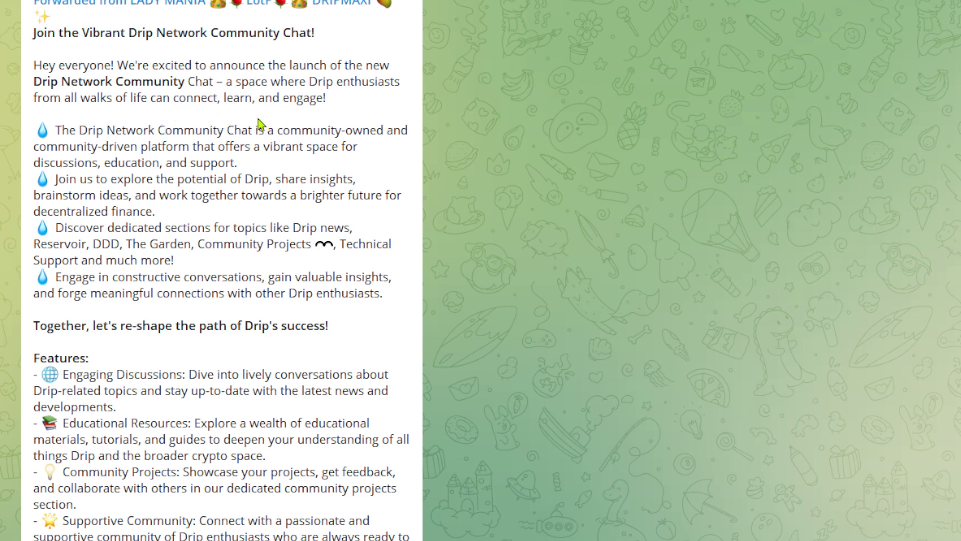
mouse_move(210, 129)
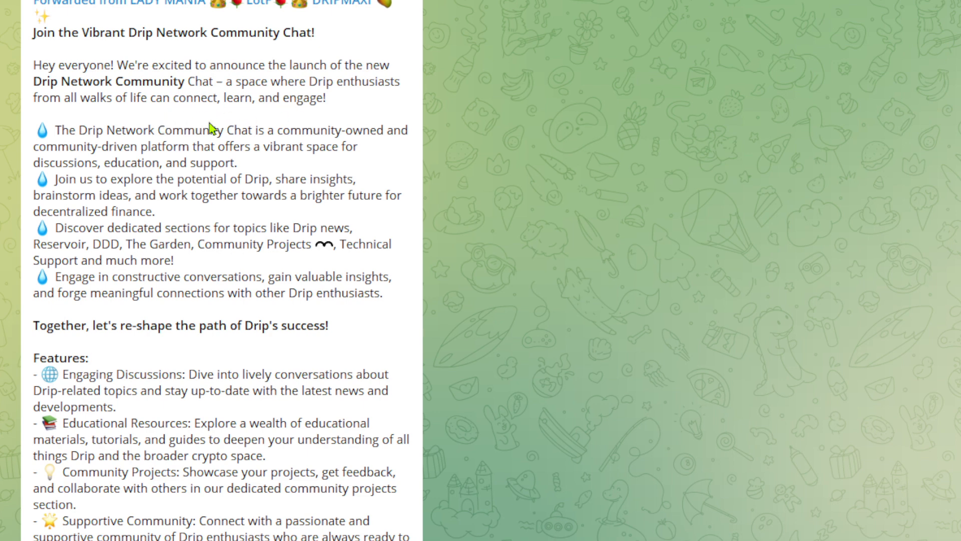
scroll("down", 3)
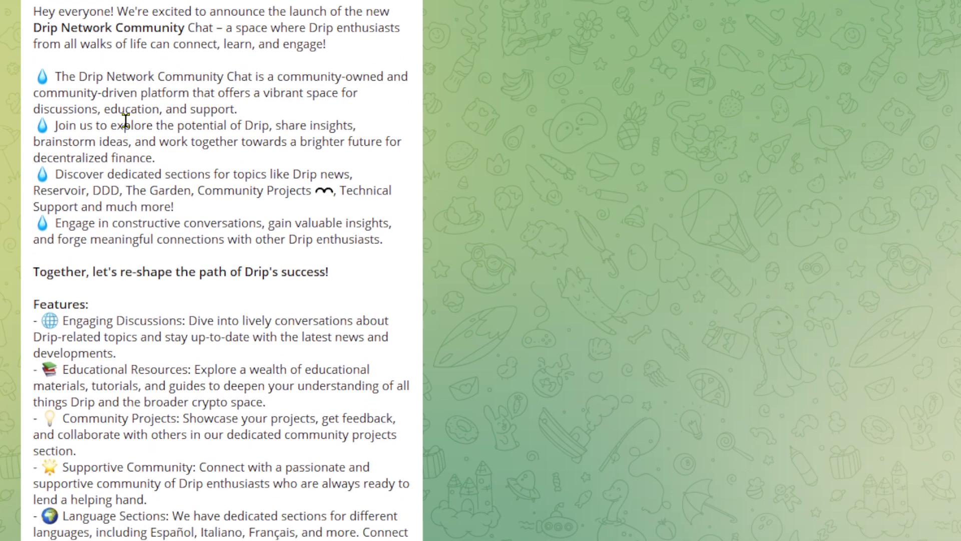
mouse_move(228, 117)
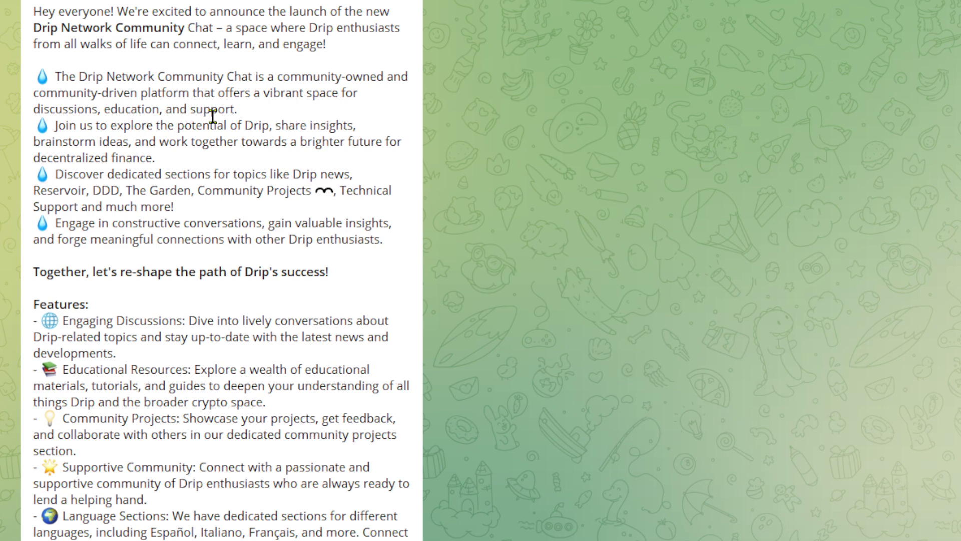
mouse_move(167, 141)
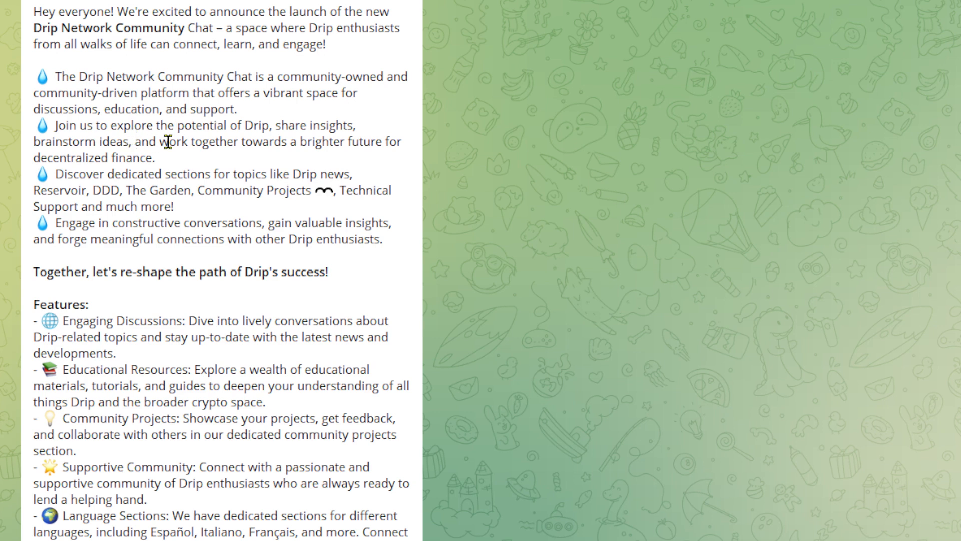
mouse_move(100, 144)
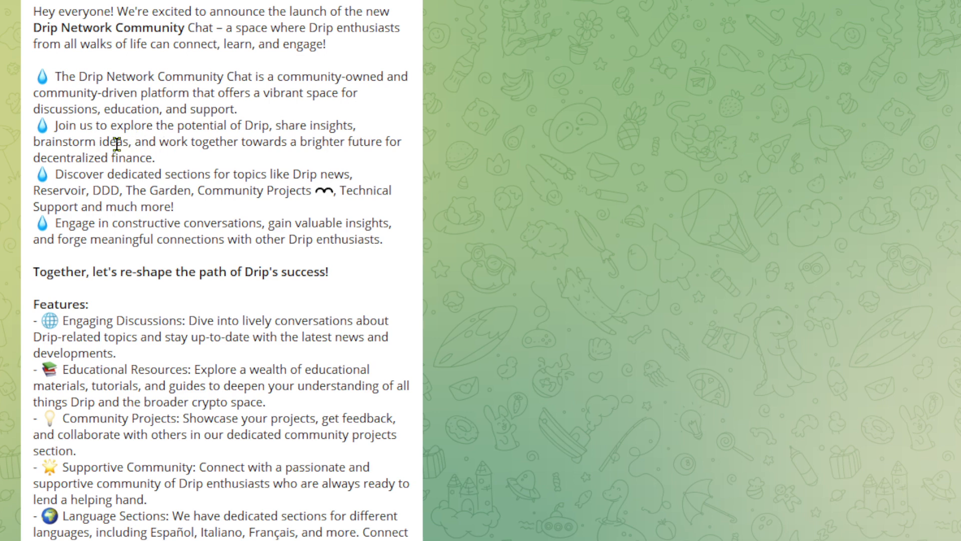
mouse_move(167, 168)
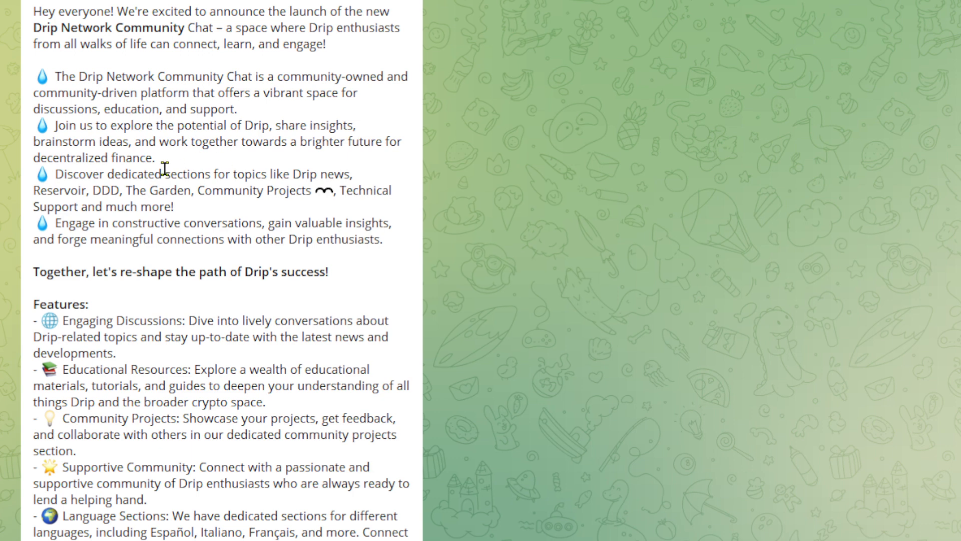
mouse_move(227, 170)
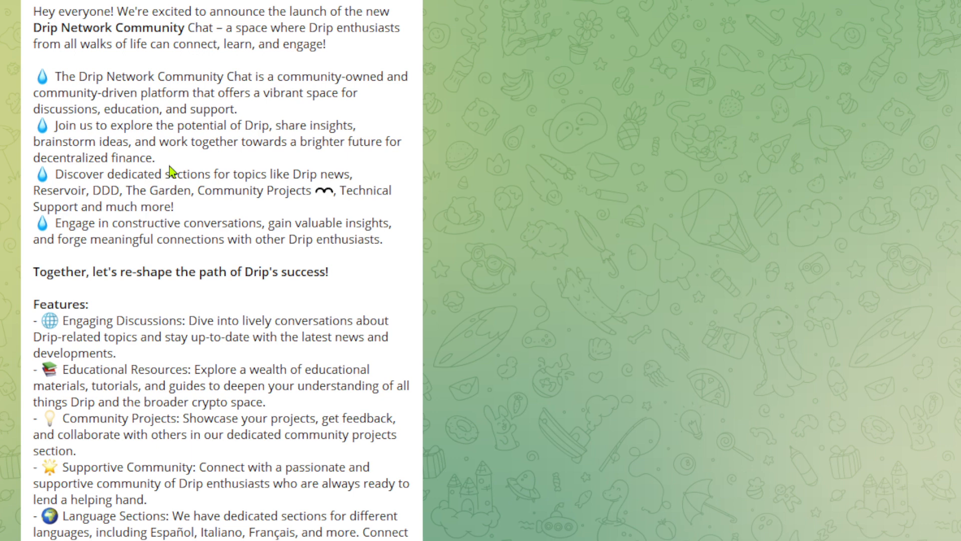
mouse_move(178, 212)
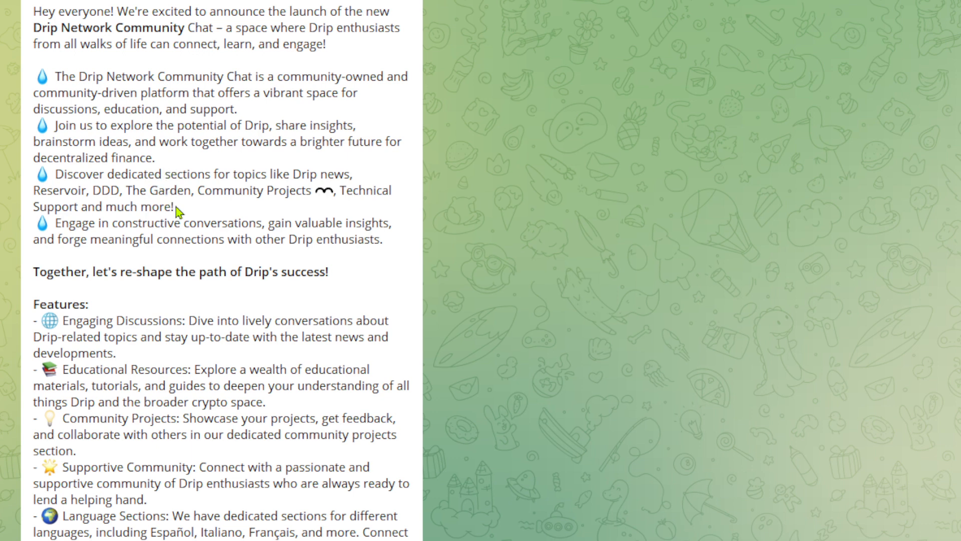
mouse_move(251, 215)
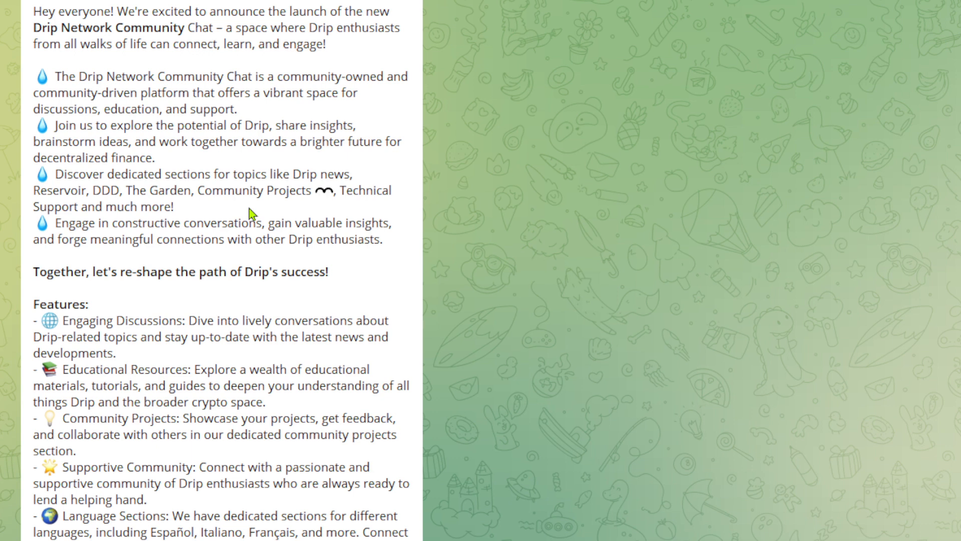
mouse_move(213, 189)
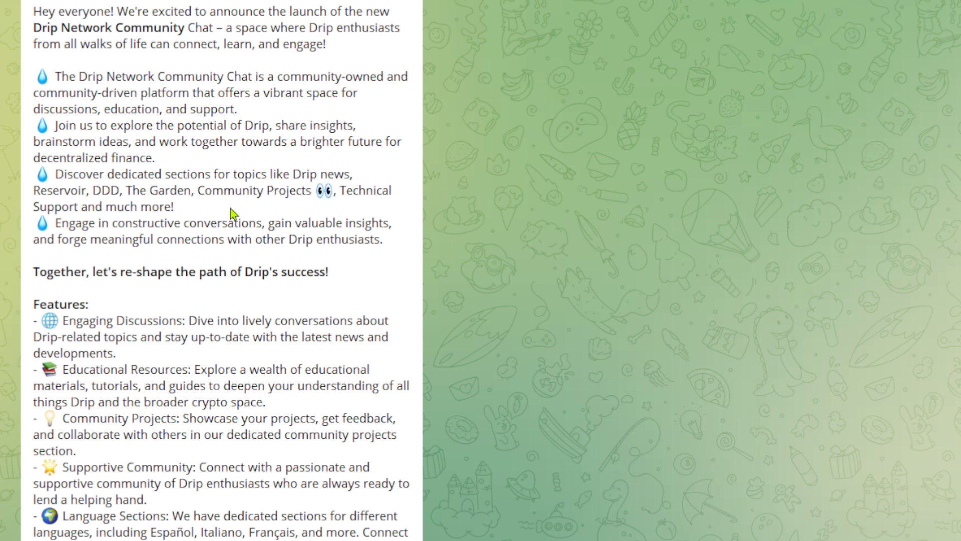
mouse_move(211, 257)
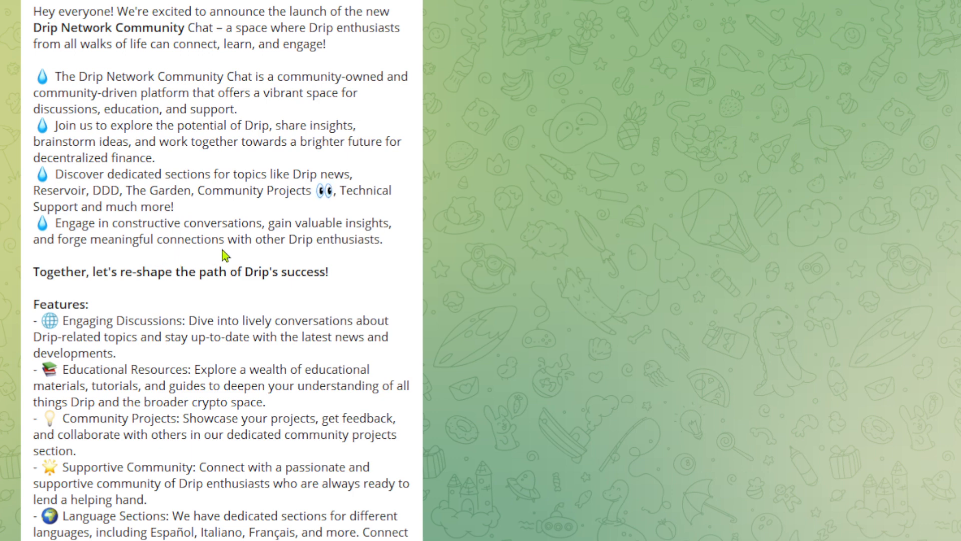
mouse_move(112, 226)
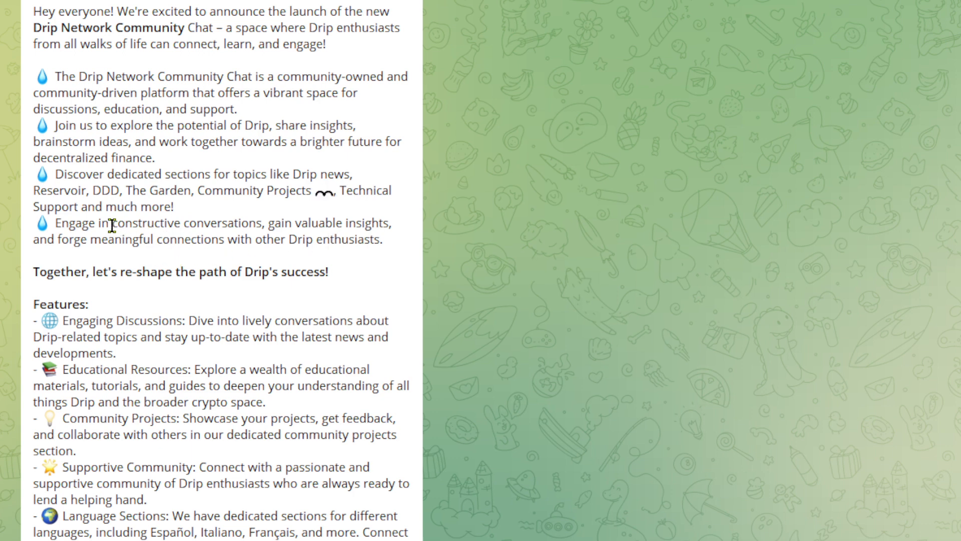
left_click_drag(113, 222, 263, 222)
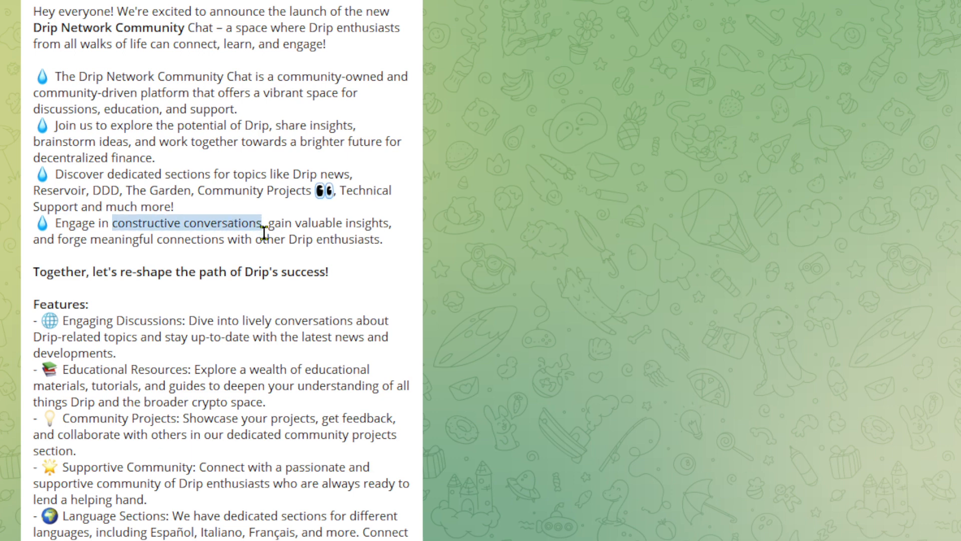
- Scroll the welcome message down to its Features list and How to Join section
scroll("down", 3)
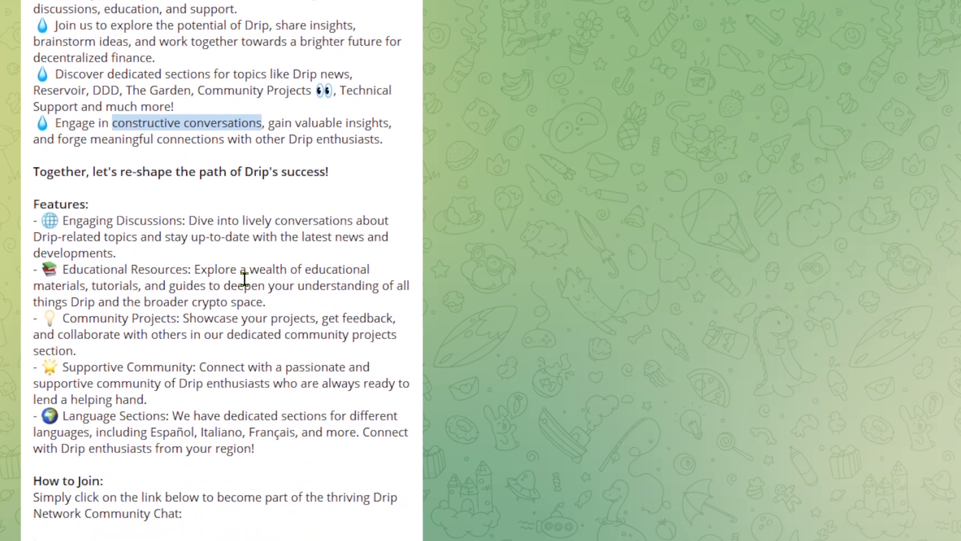
scroll("down", 3)
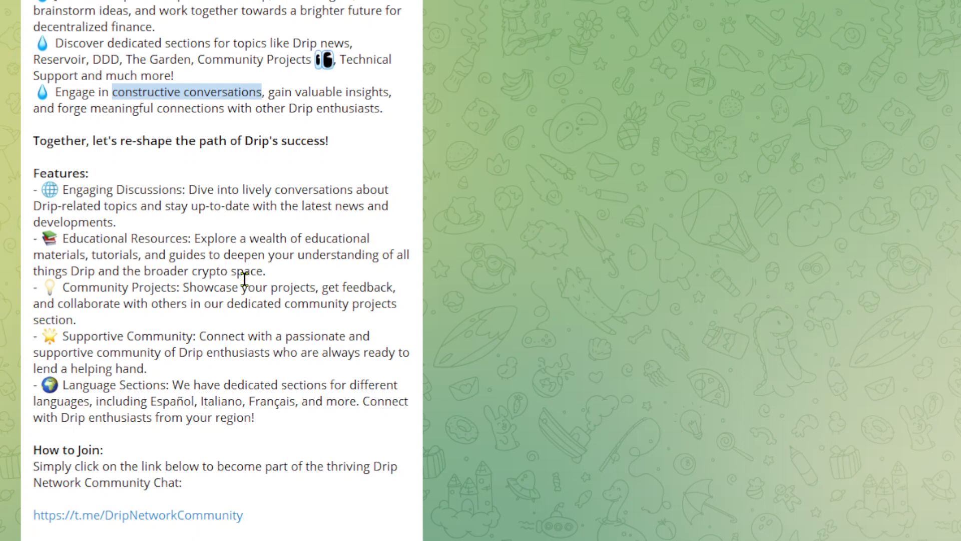
scroll("down", 3)
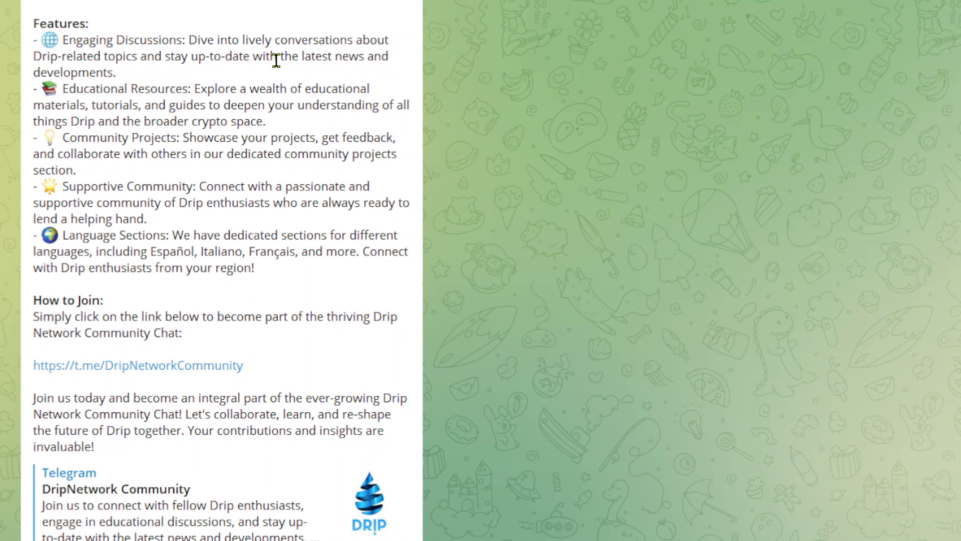
mouse_move(147, 81)
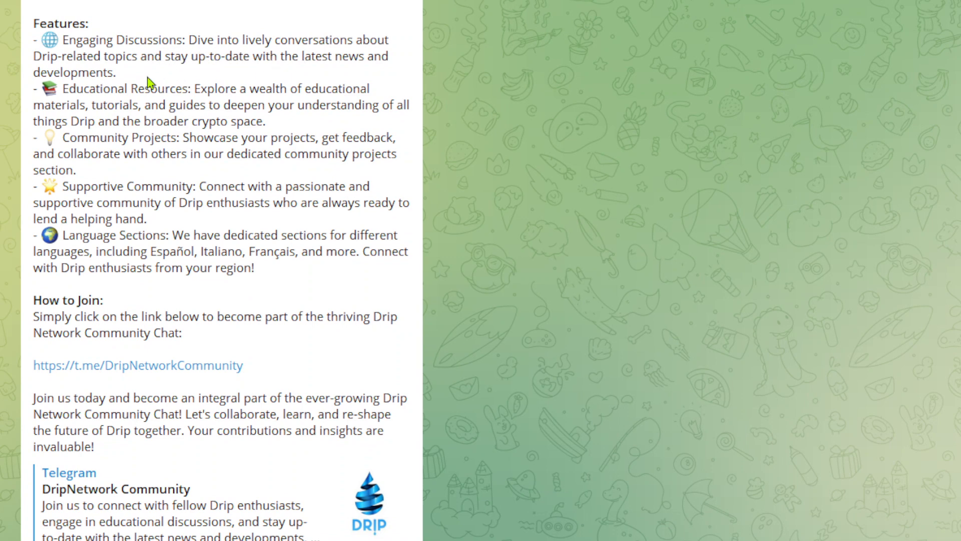
mouse_move(131, 106)
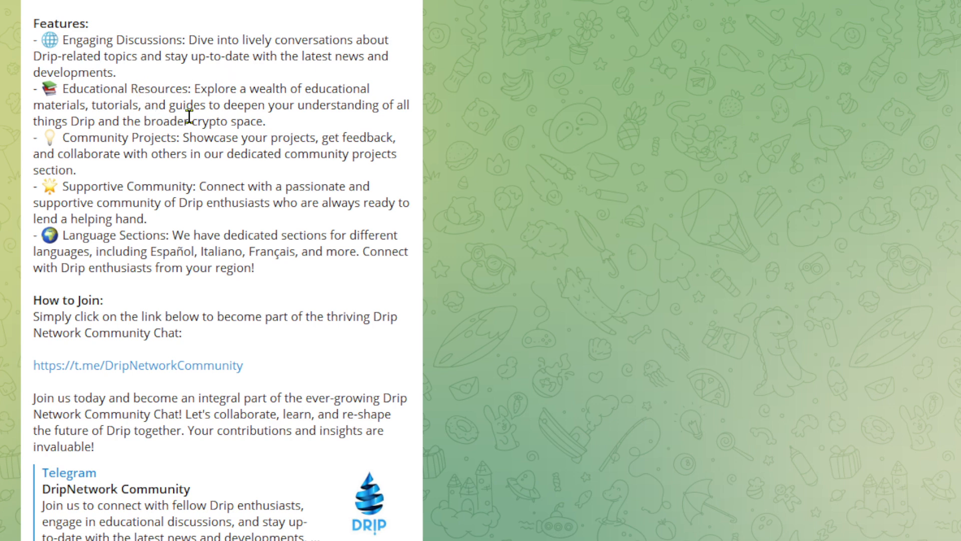
mouse_move(162, 137)
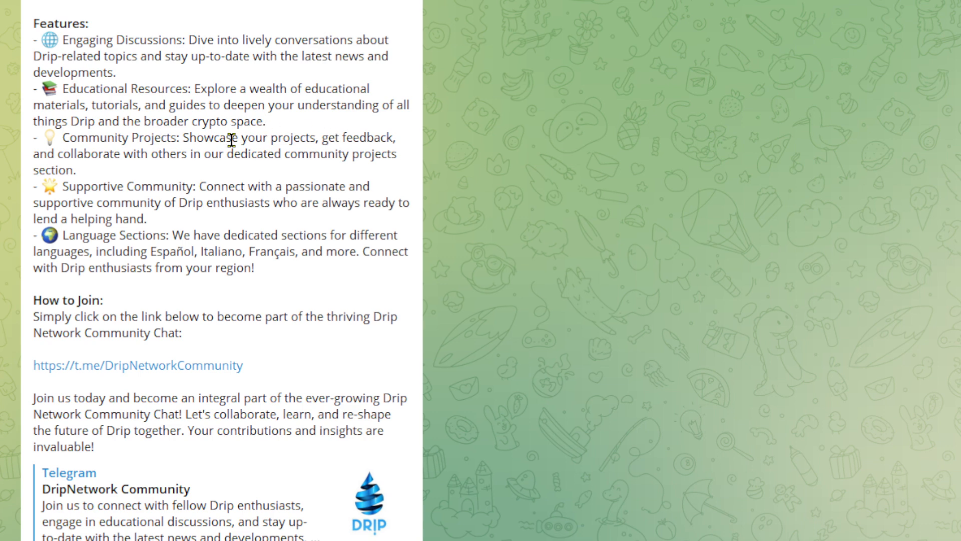
mouse_move(174, 171)
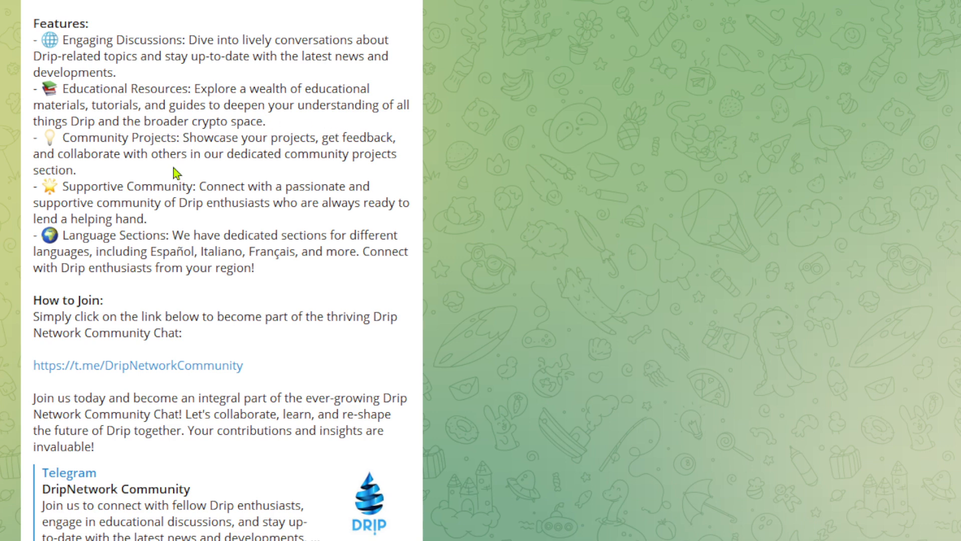
- Select the "Community Projects:" heading in the features list
double_click(115, 138)
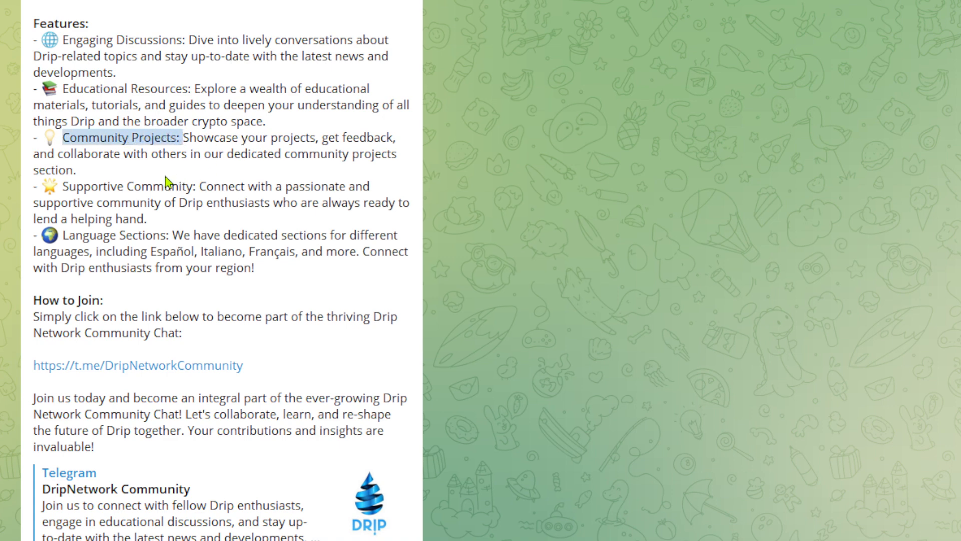
mouse_move(117, 176)
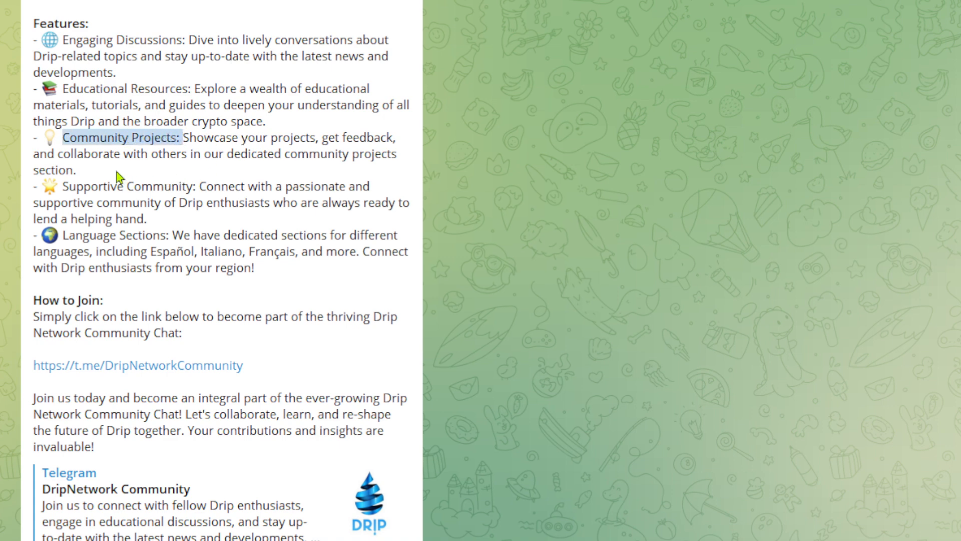
mouse_move(197, 203)
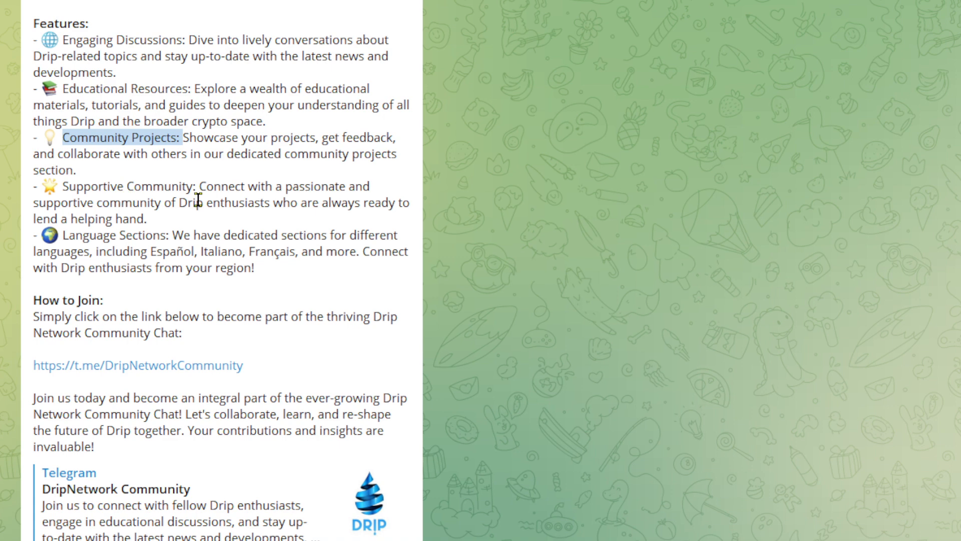
mouse_move(169, 226)
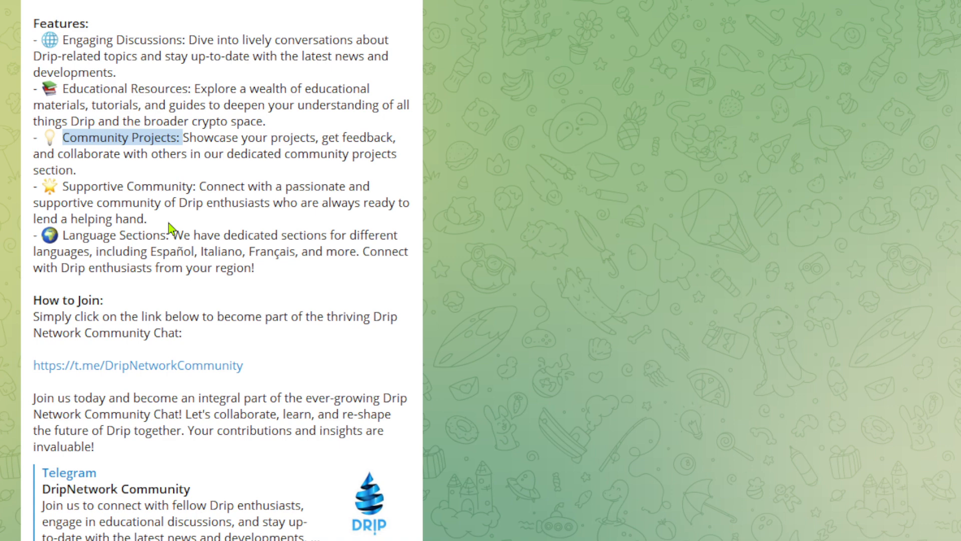
mouse_move(262, 257)
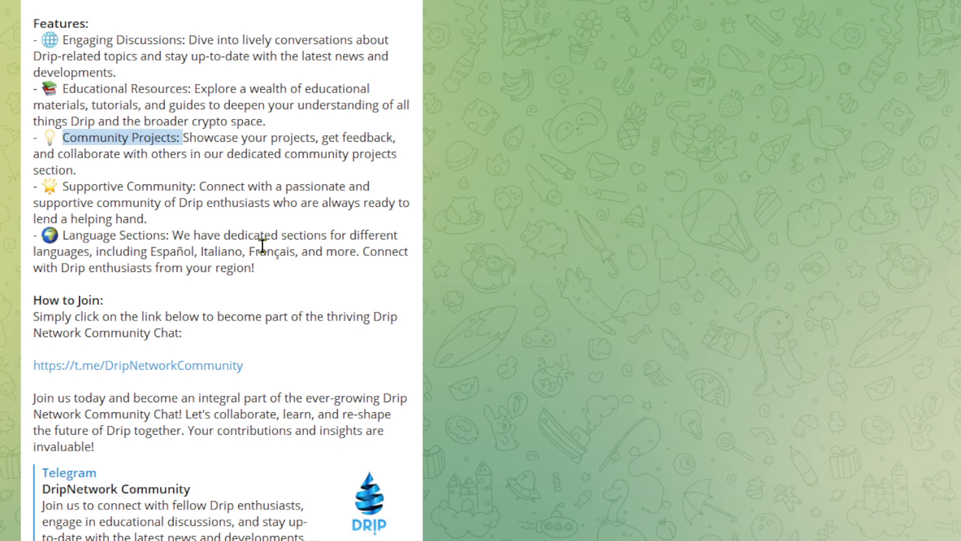
mouse_move(192, 275)
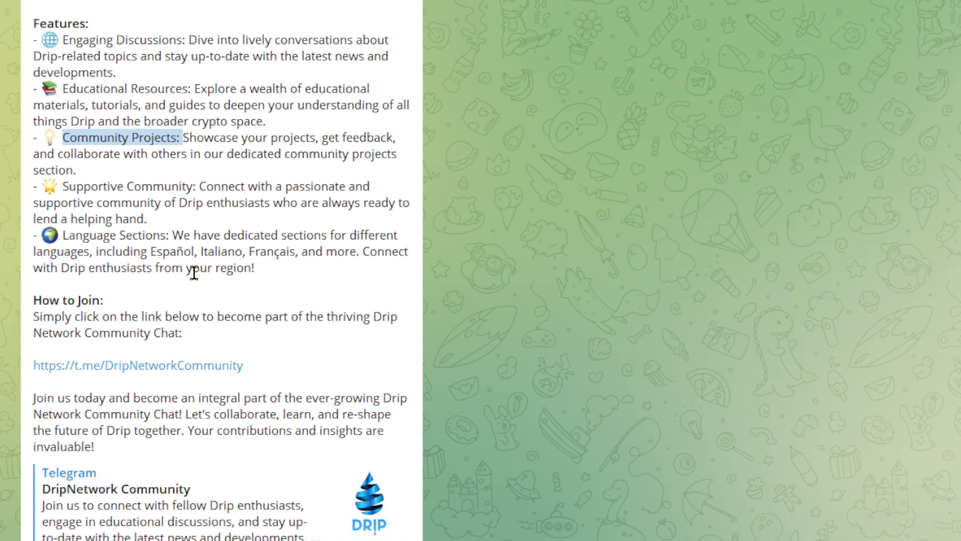
mouse_move(295, 272)
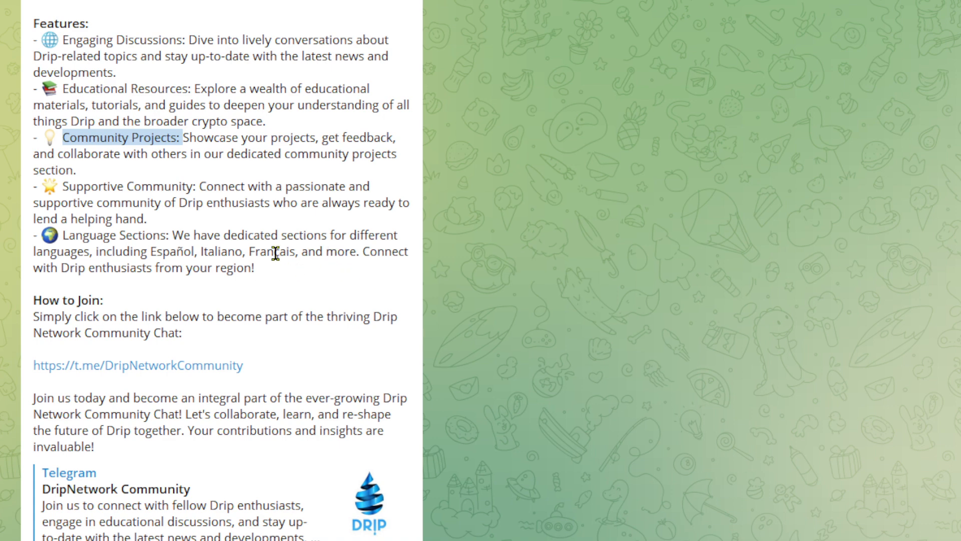
- Scroll through the welcome message and reach the Drip Community Projects topic's pinned vetting message
scroll("down", 3)
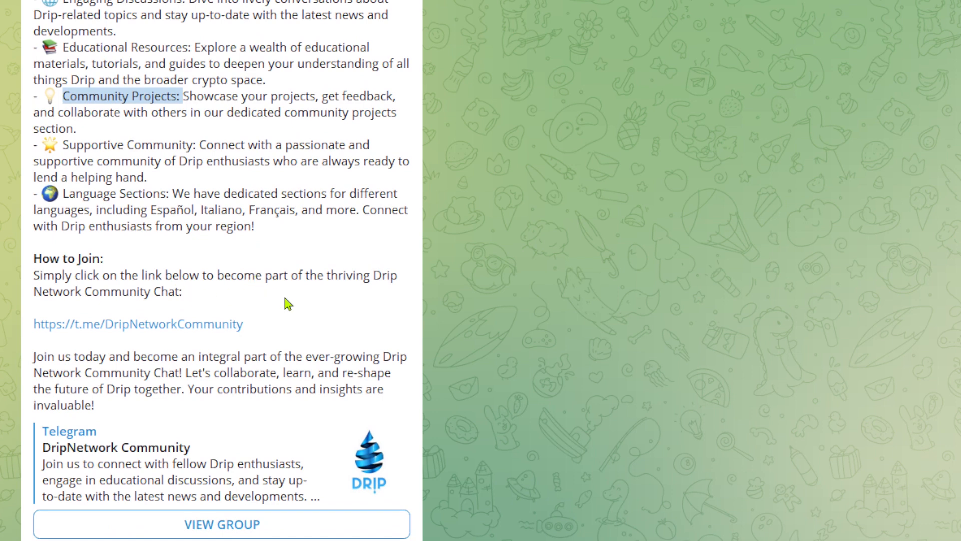
scroll("down", 3)
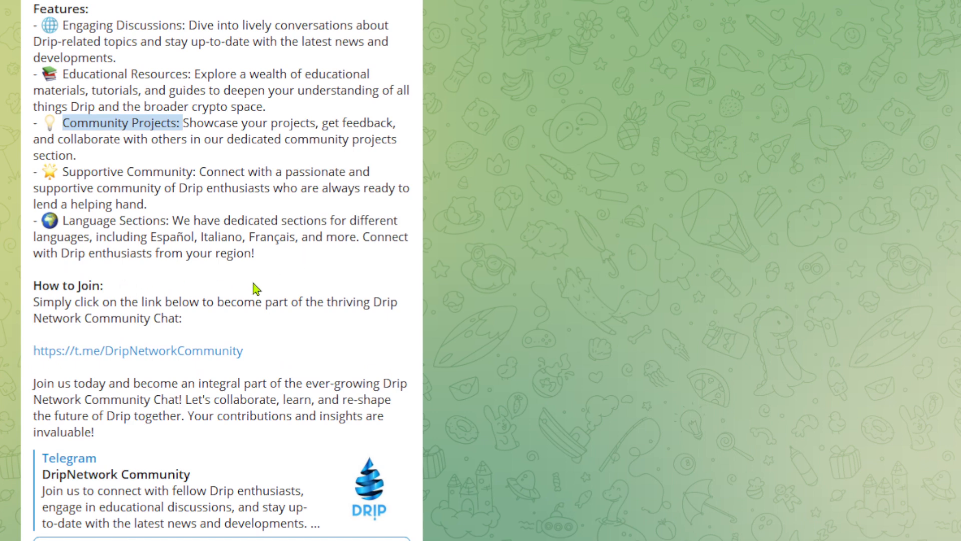
mouse_move(281, 216)
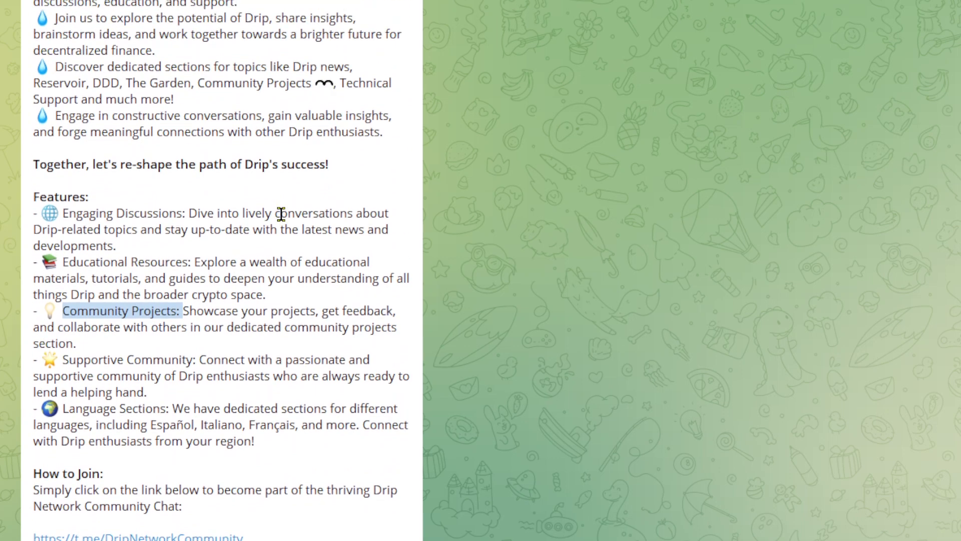
scroll("down", 3)
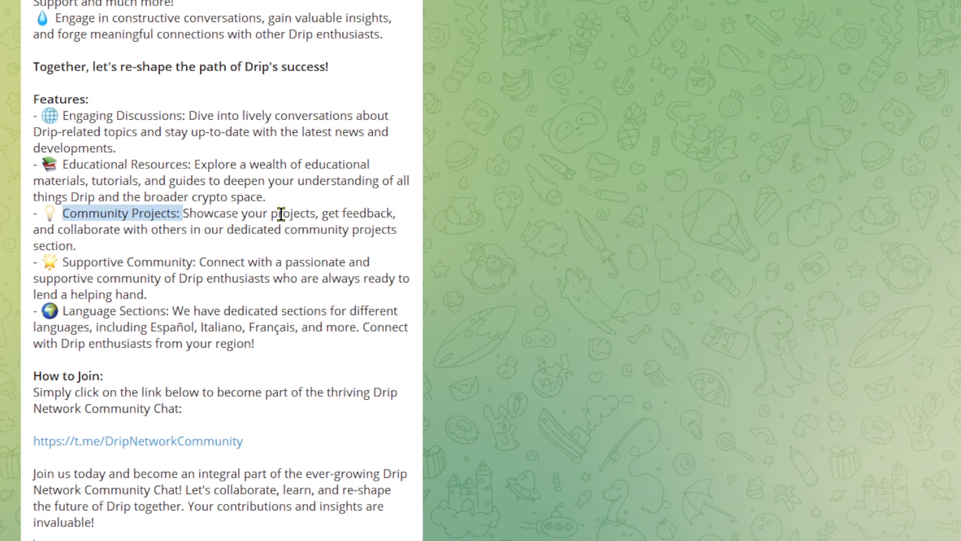
scroll("down", 3)
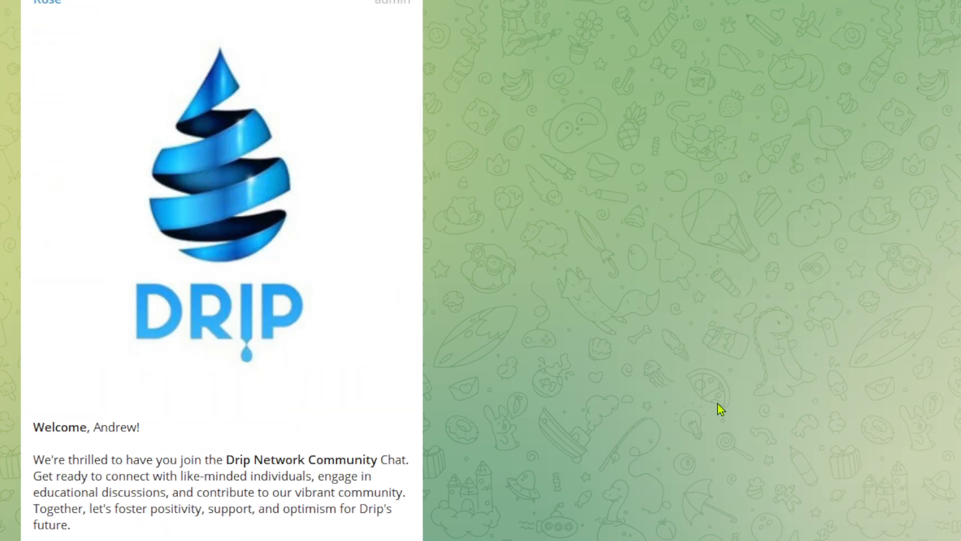
scroll("up", 3)
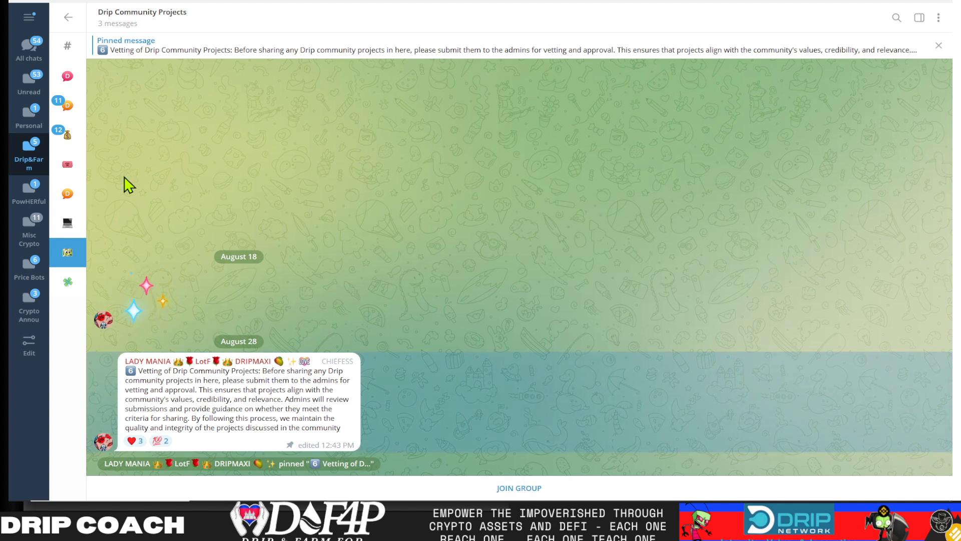
- Show the DripNetwork Community group info down to its 80-member list
left_click(67, 281)
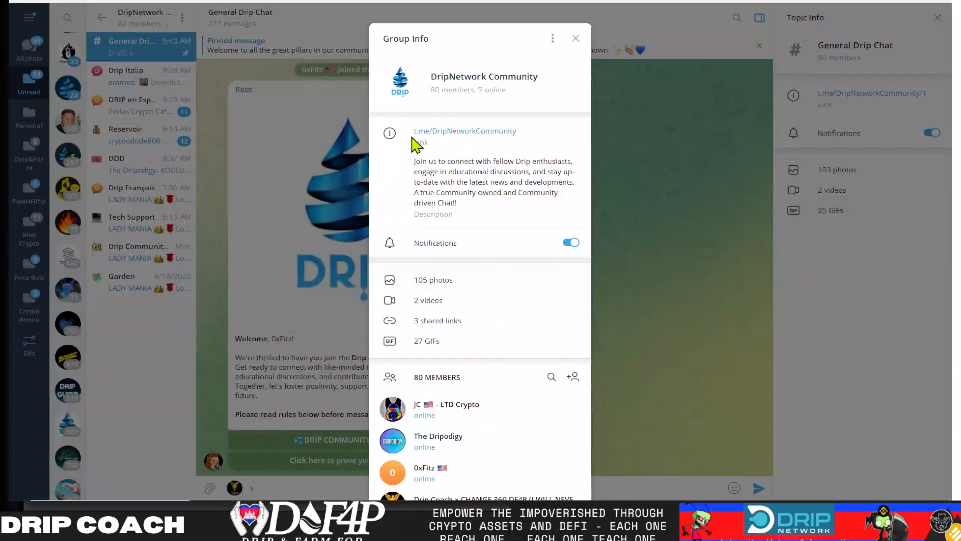
mouse_move(471, 257)
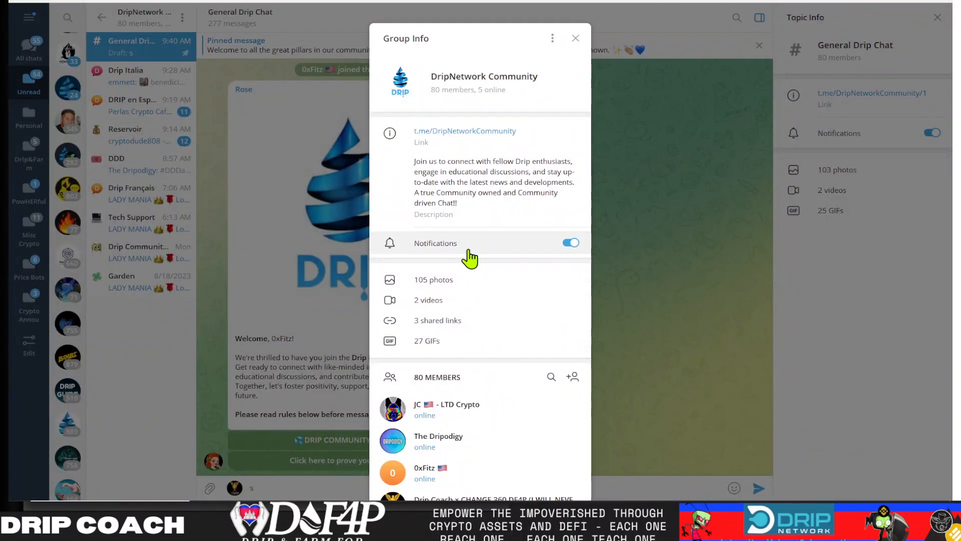
scroll("down", 3)
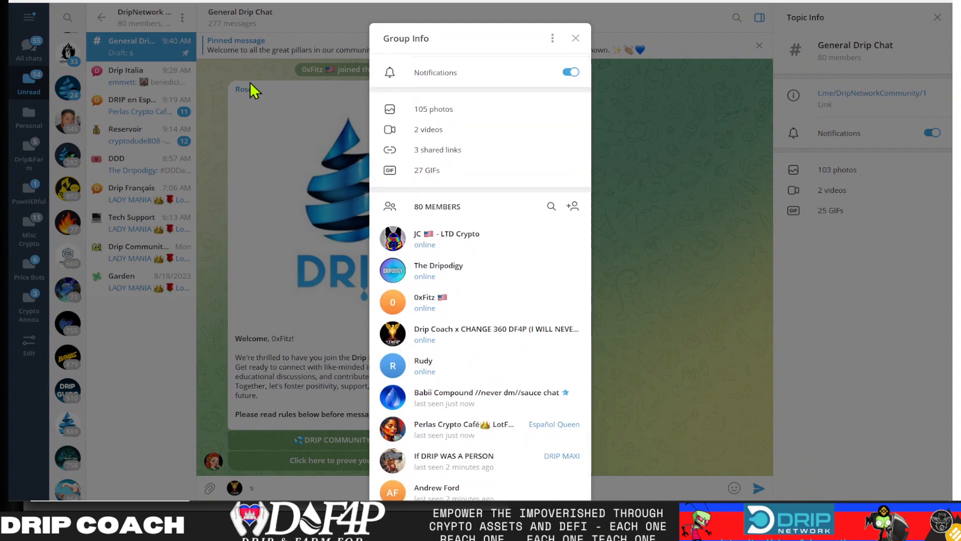
scroll("down", 3)
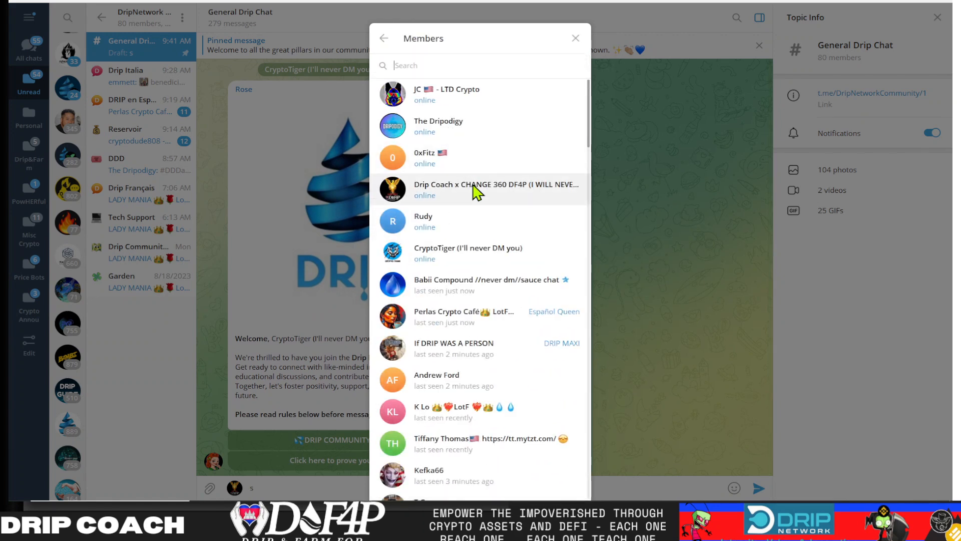
scroll("down", 3)
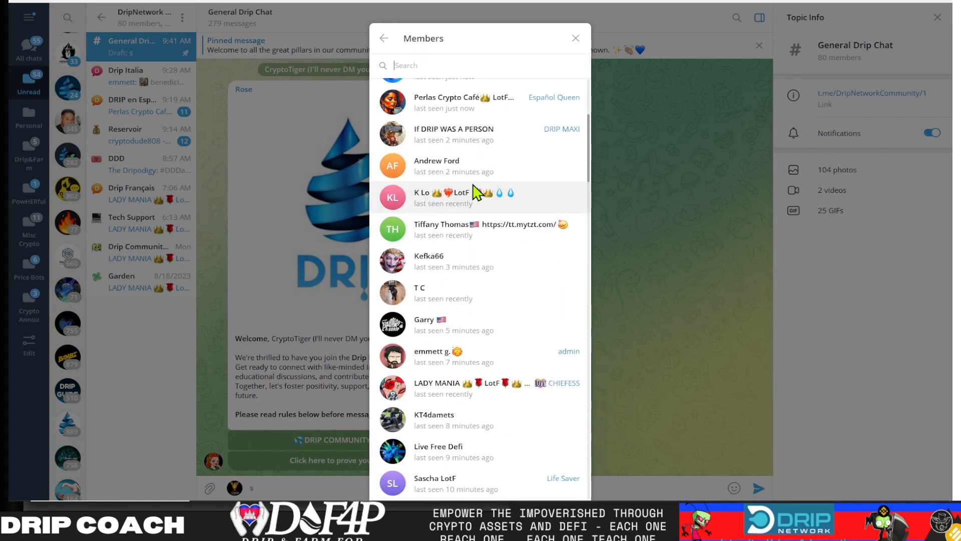
scroll("down", 3)
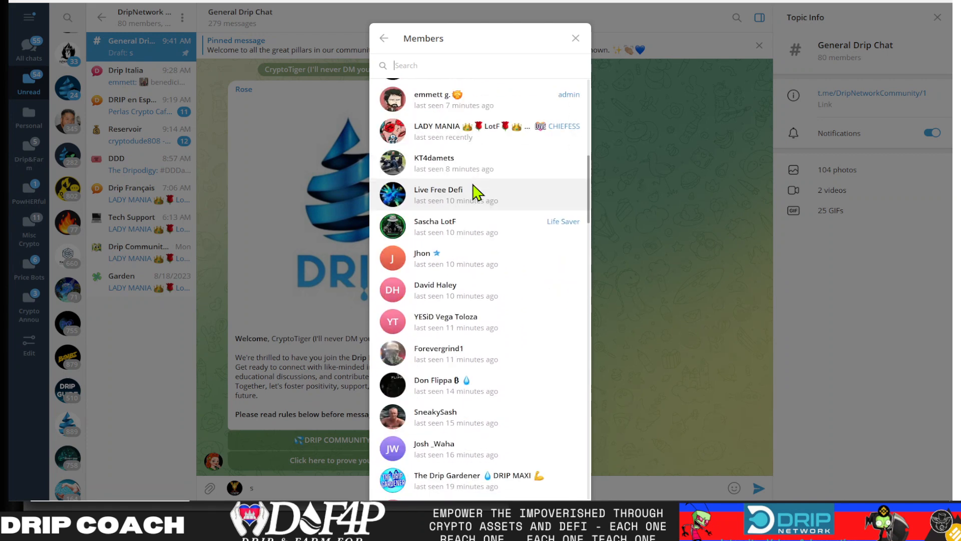
scroll("down", 3)
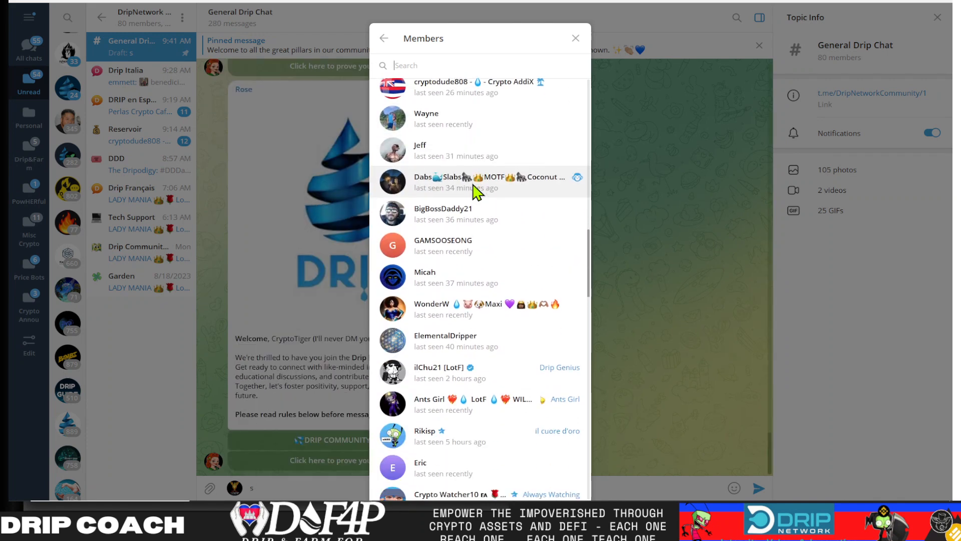
scroll("down", 3)
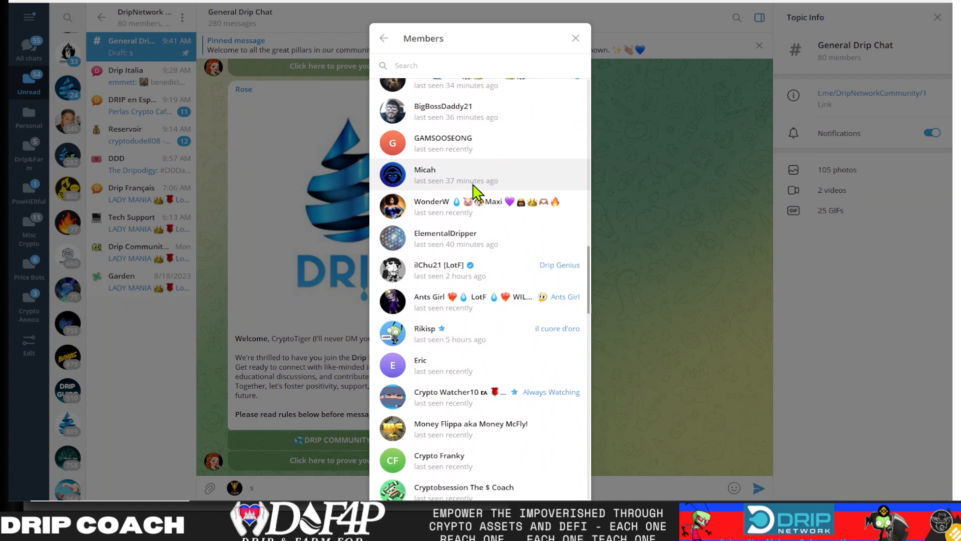
scroll("down", 3)
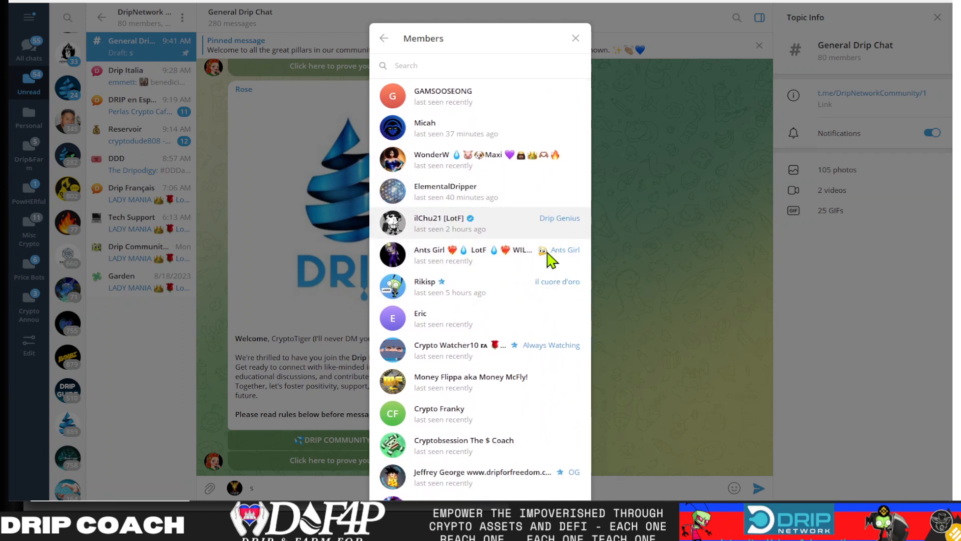
scroll("down", 3)
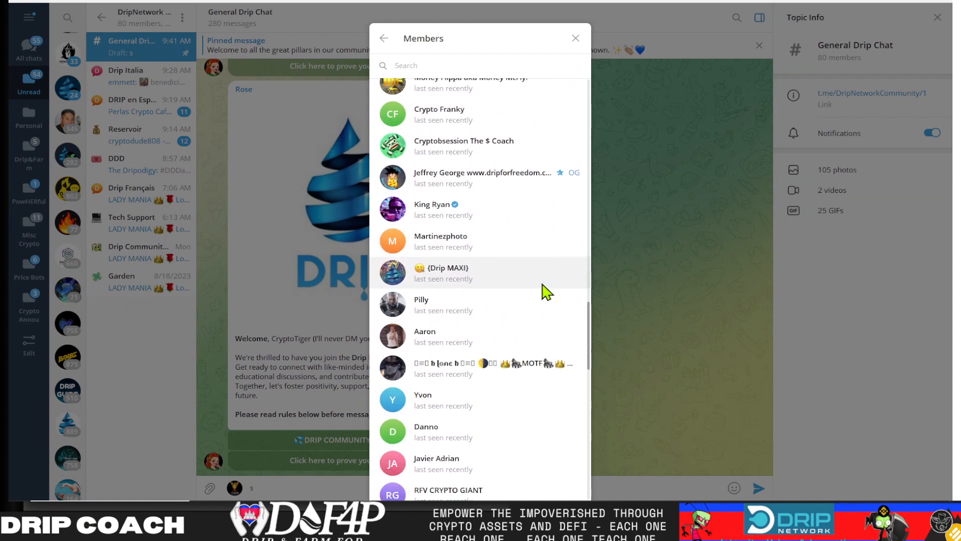
scroll("down", 3)
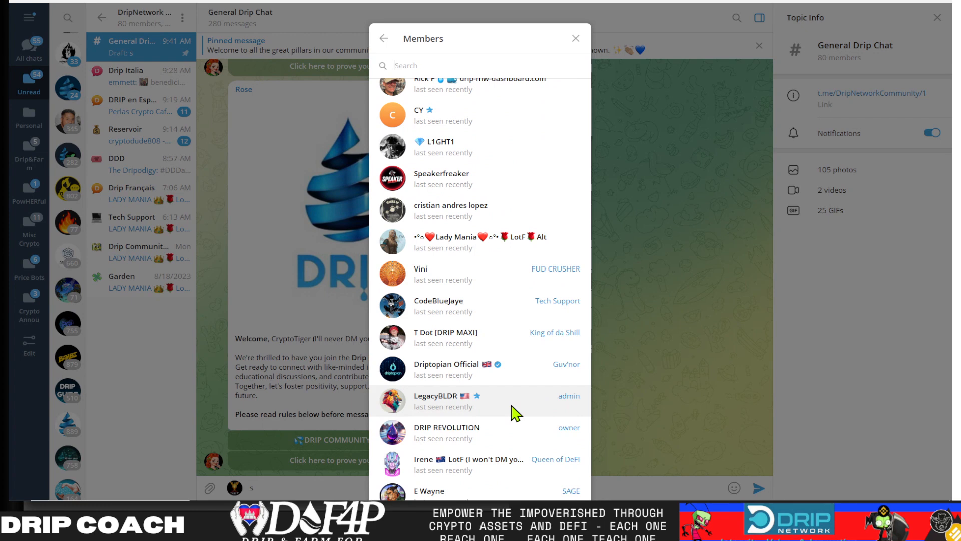
mouse_move(486, 449)
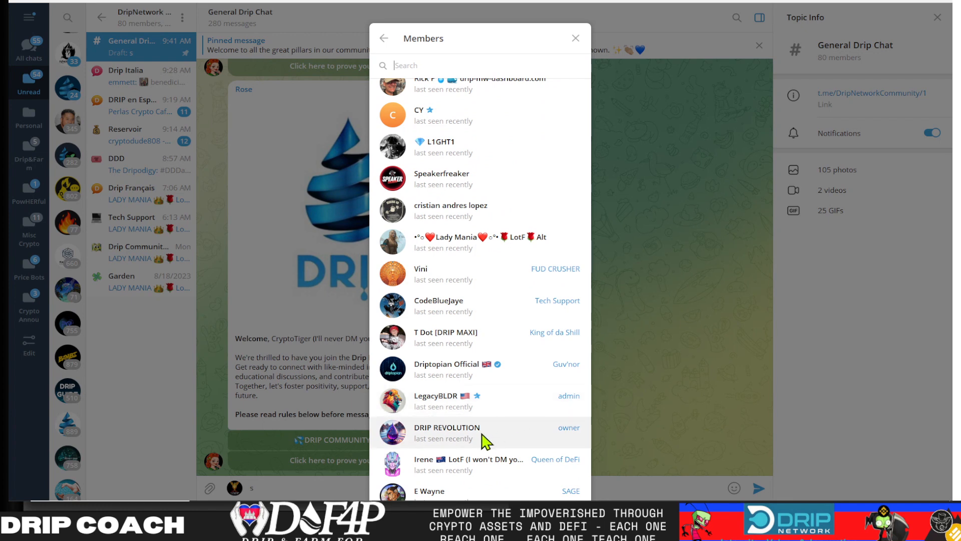
scroll("down", 3)
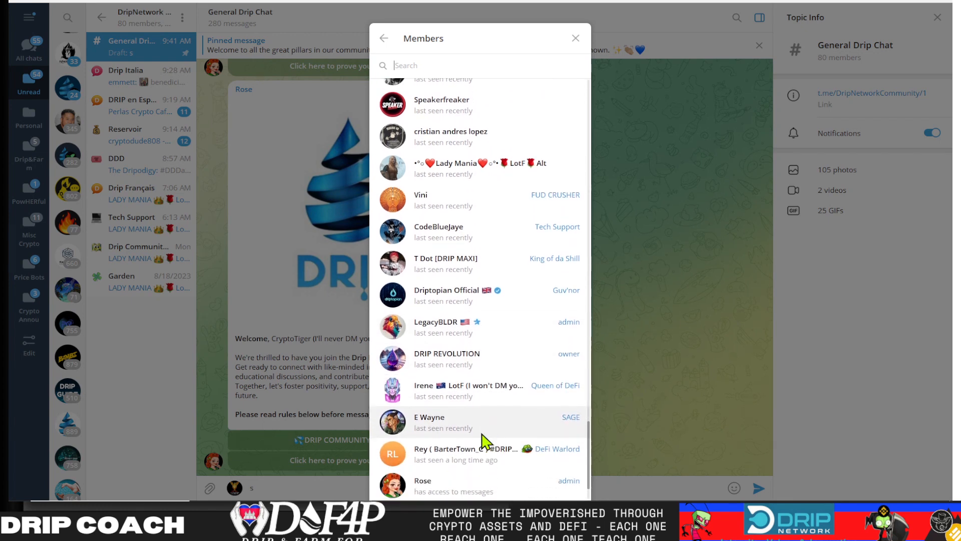
scroll("down", 3)
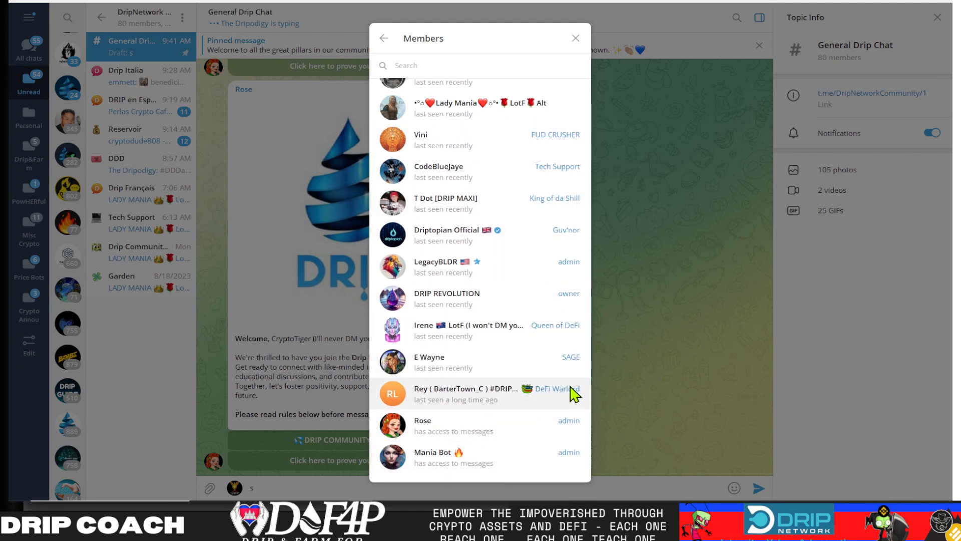
mouse_move(460, 372)
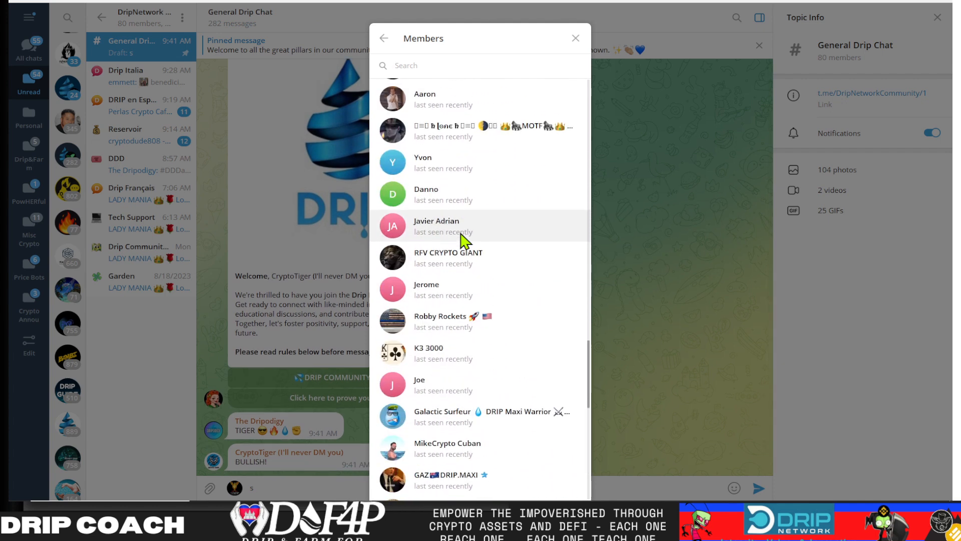
scroll("down", 3)
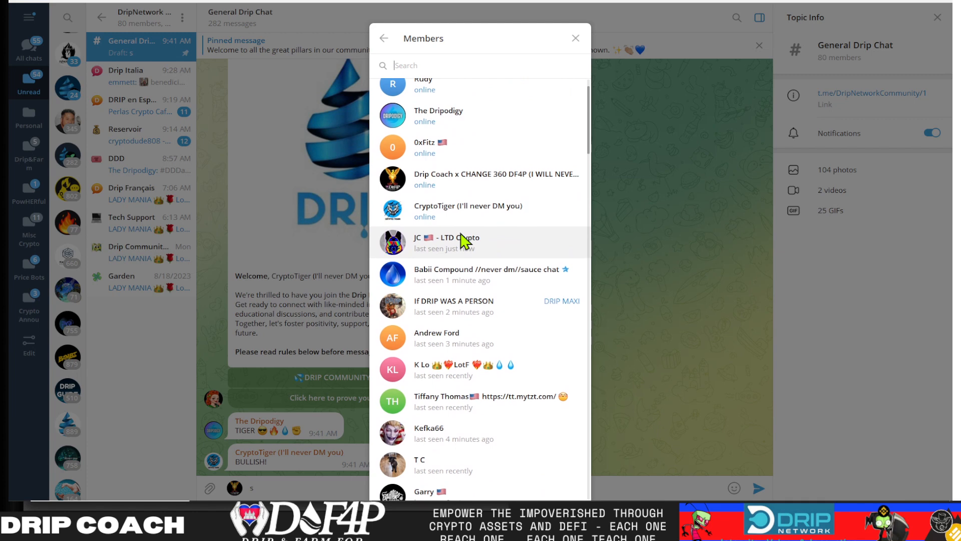
scroll("down", 3)
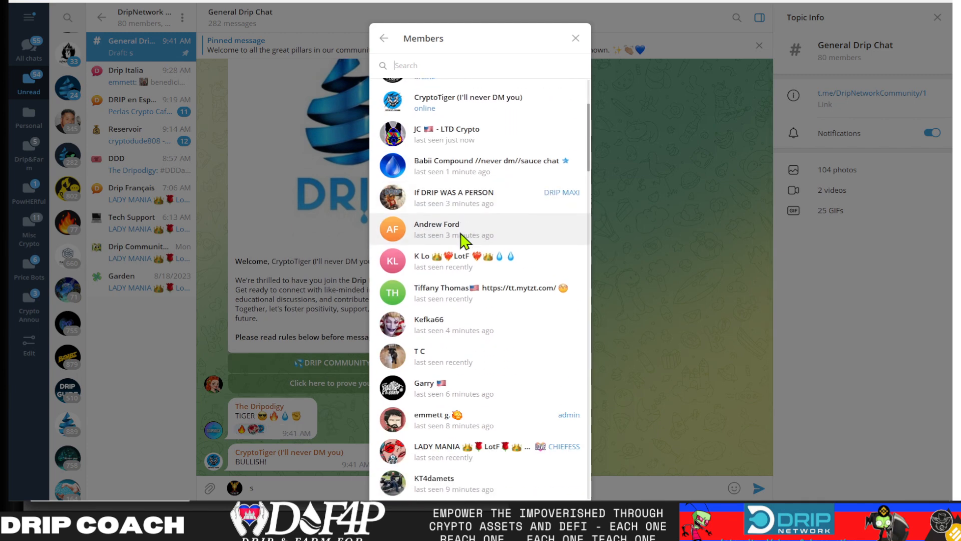
scroll("down", 3)
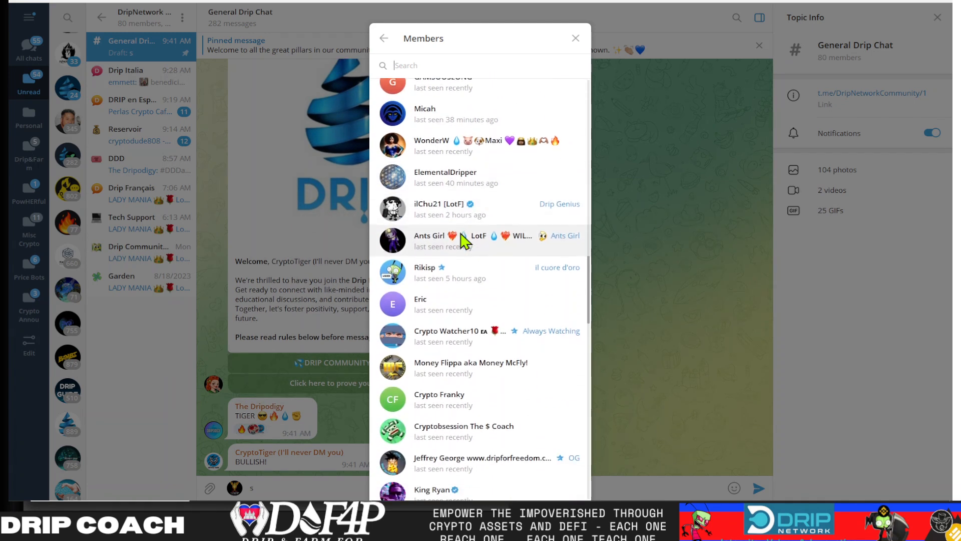
scroll("down", 3)
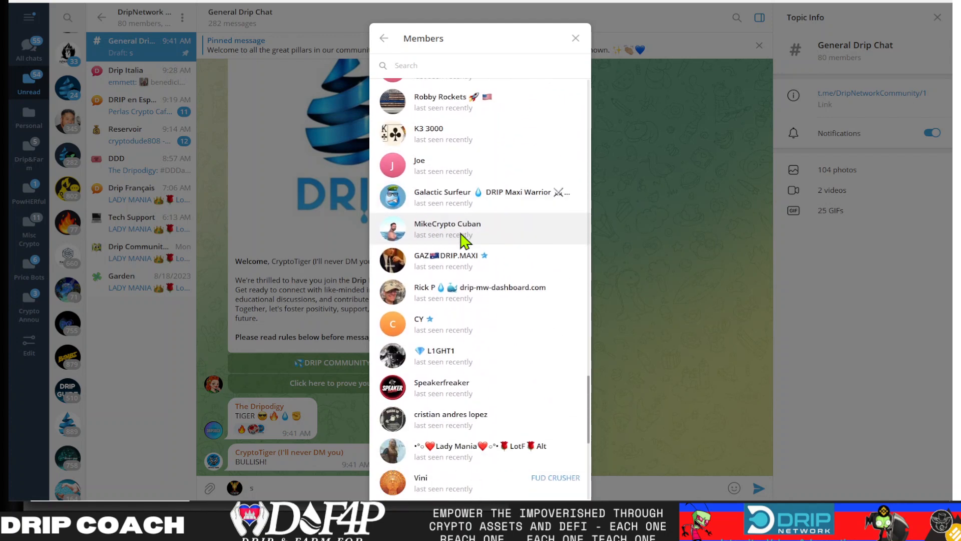
scroll("down", 3)
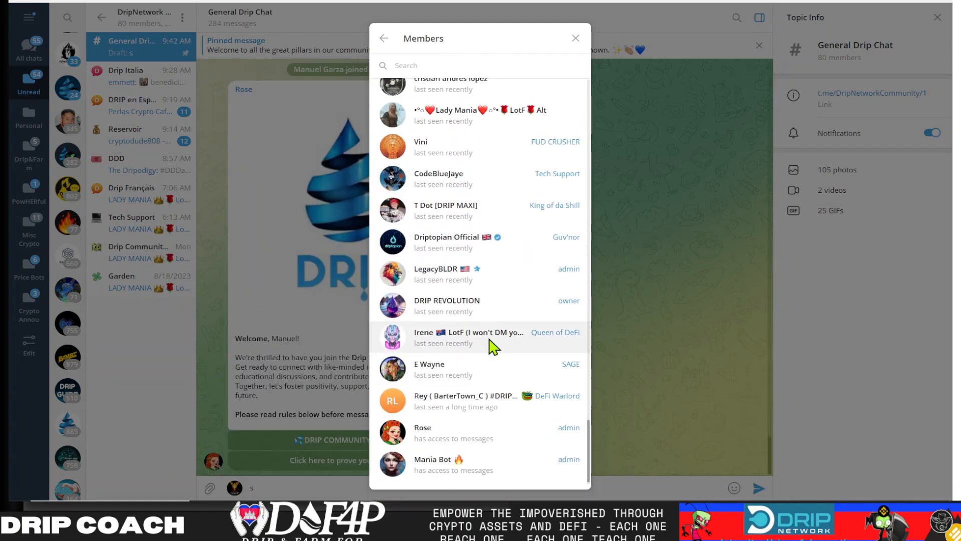
scroll("down", 3)
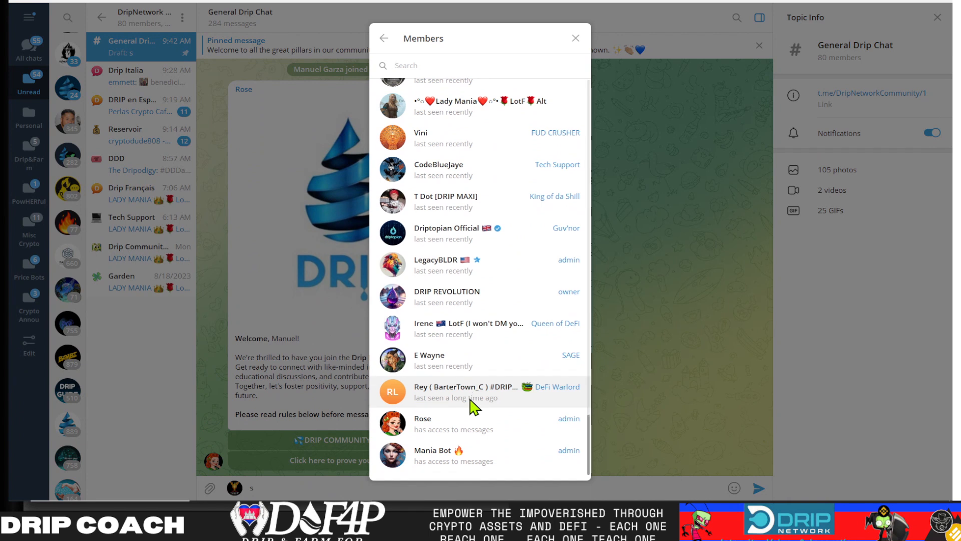
mouse_move(657, 277)
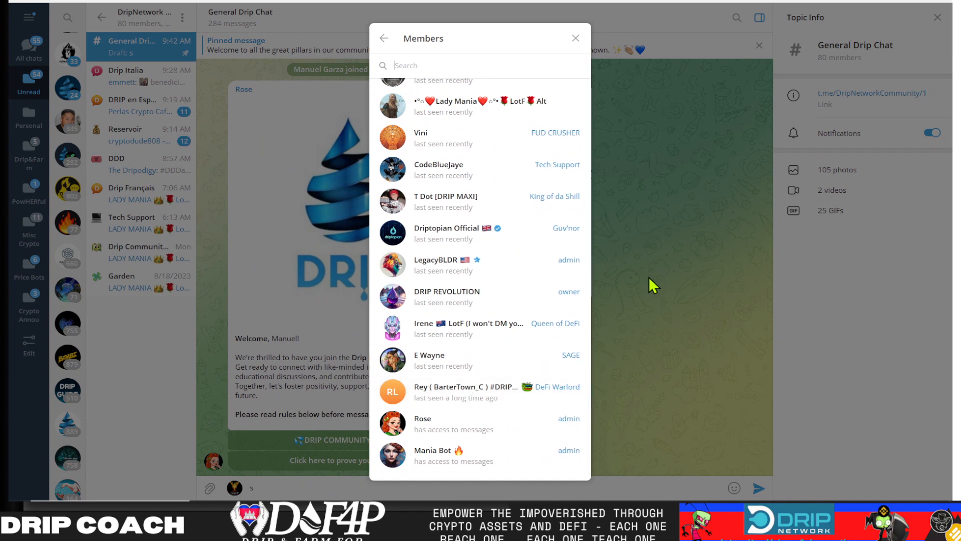
mouse_move(499, 267)
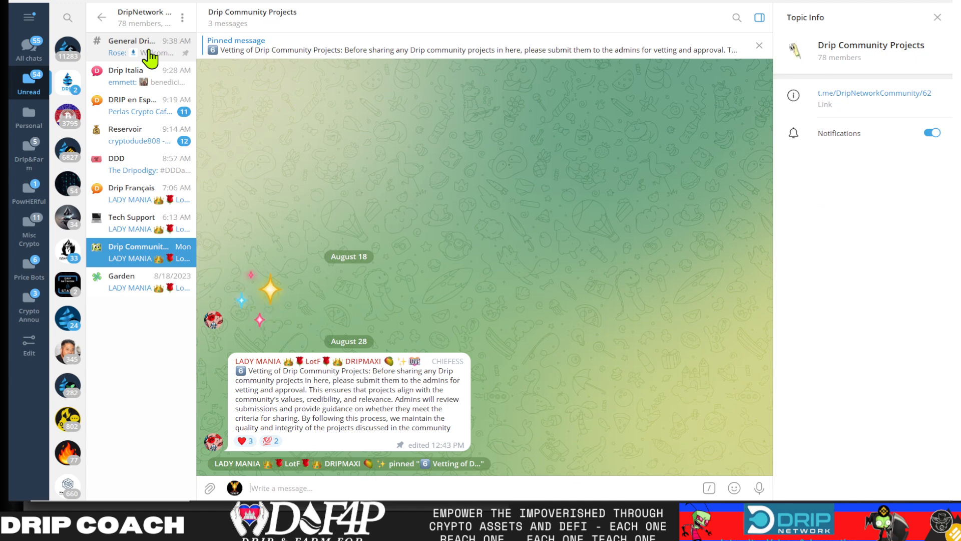
- Visit the Drip Italia topic, then return to General Drip Chat
left_click(140, 77)
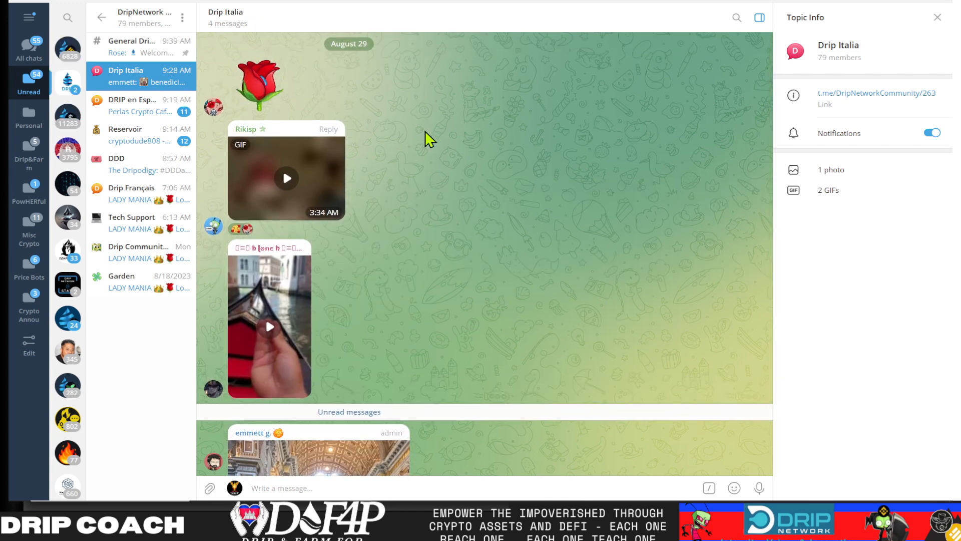
mouse_move(376, 153)
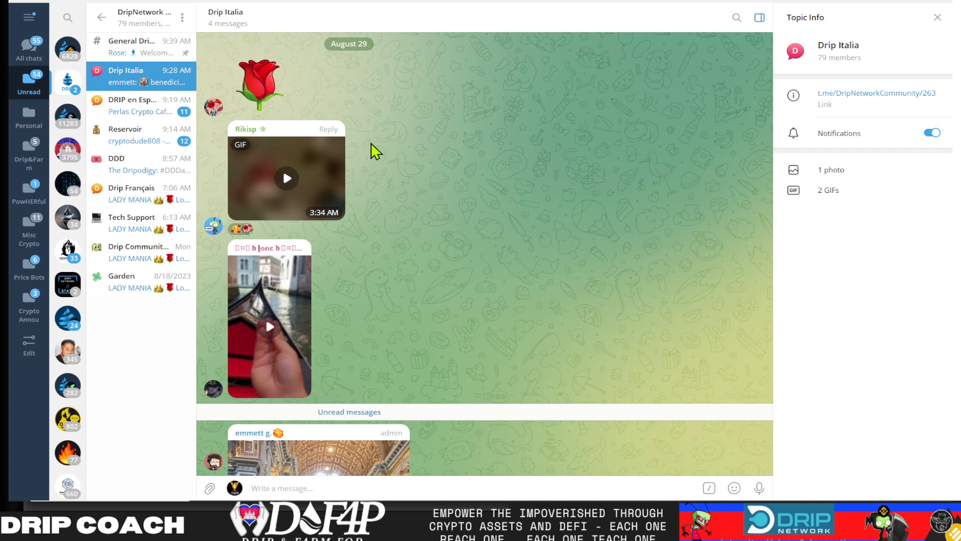
left_click(132, 47)
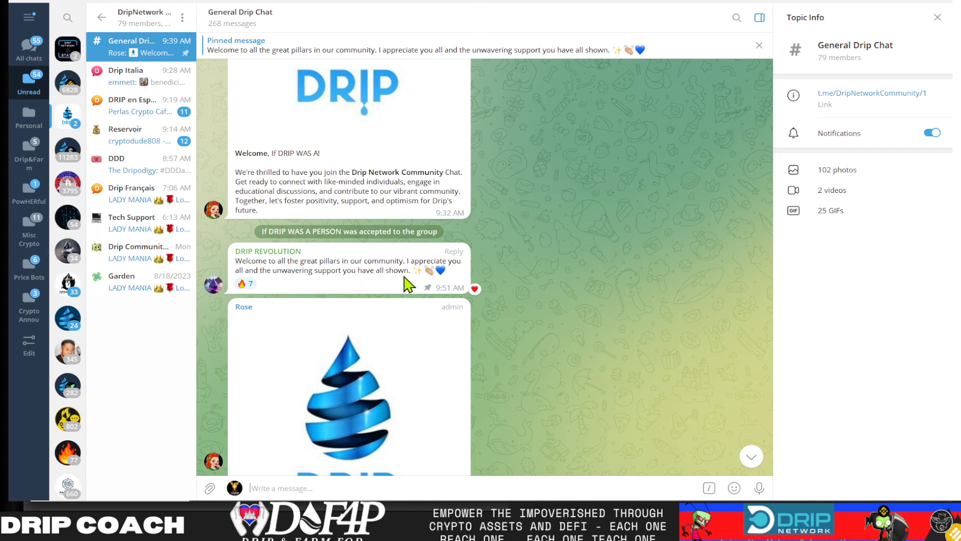
mouse_move(288, 262)
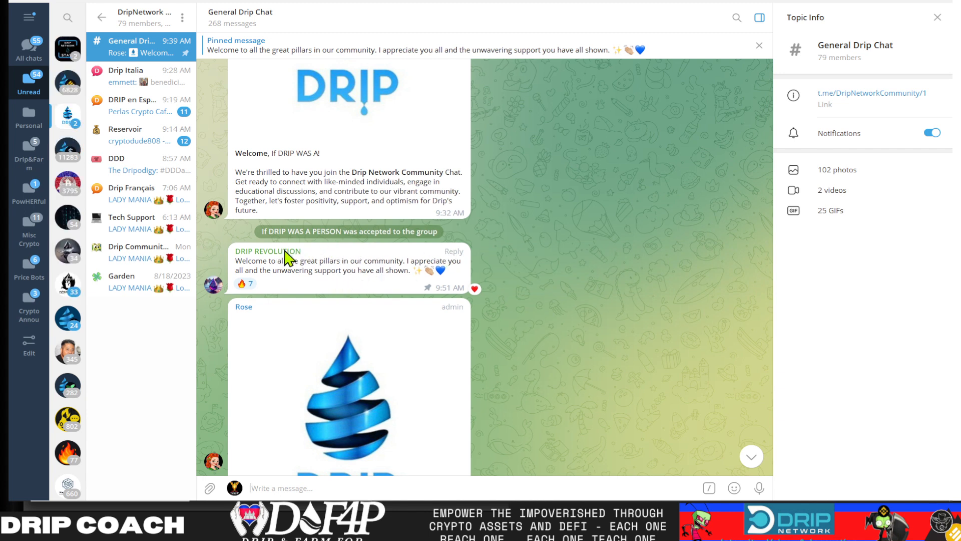
left_click(268, 251)
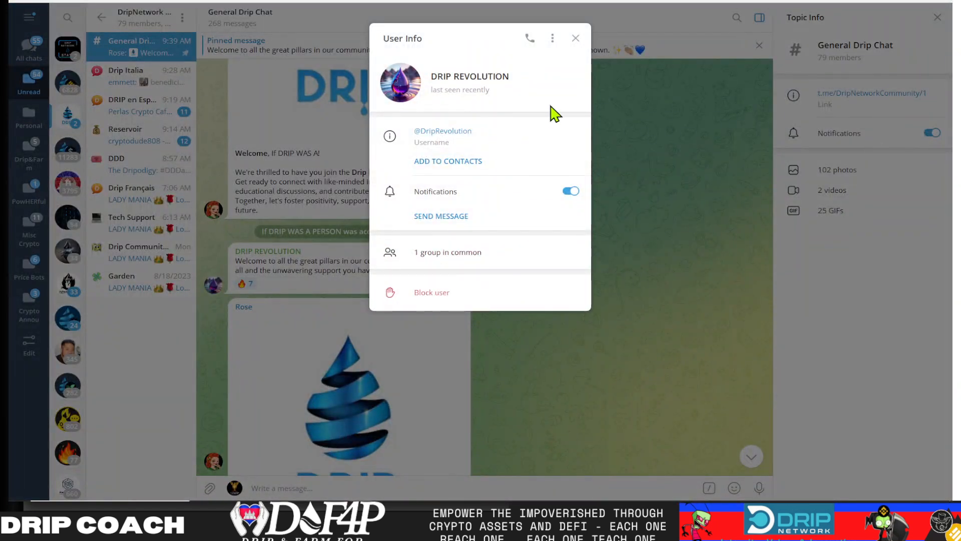
left_click(575, 38)
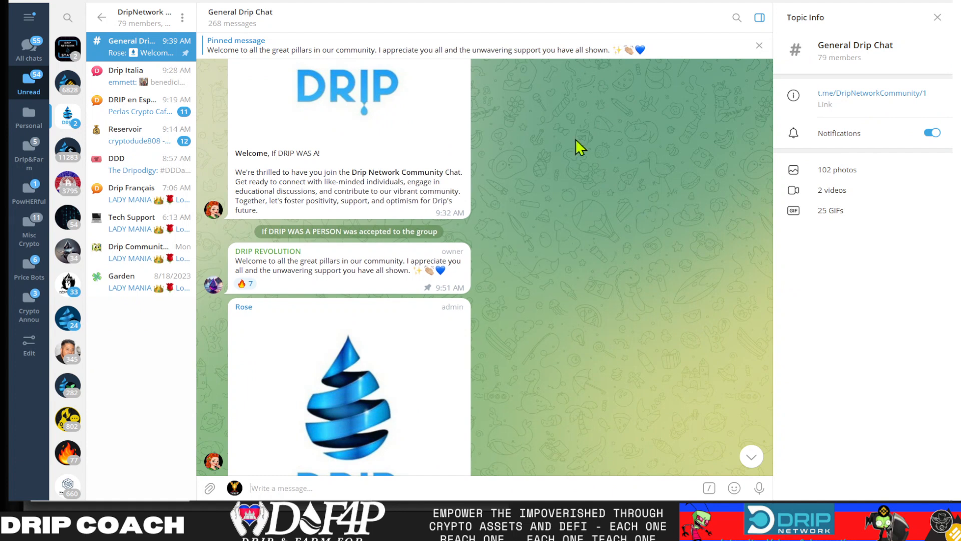
mouse_move(134, 25)
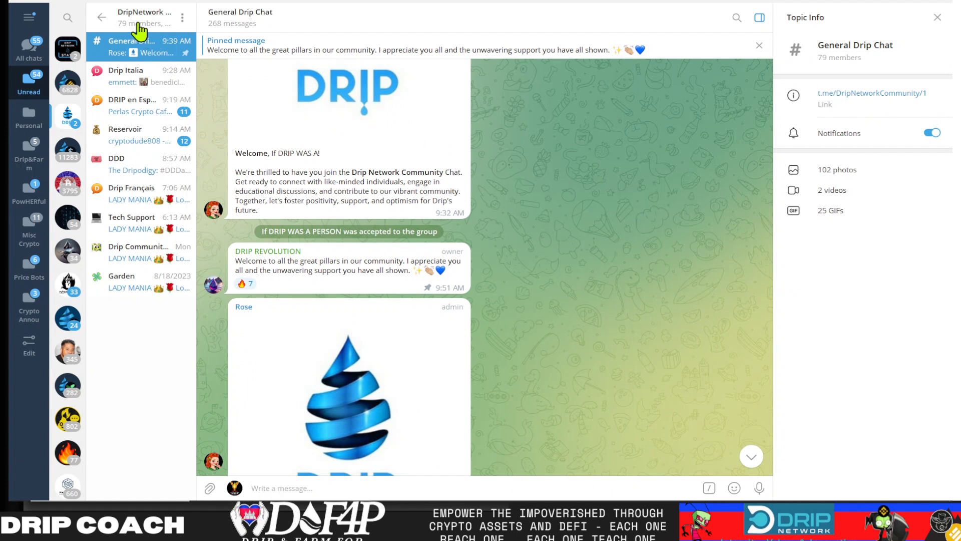
mouse_move(136, 25)
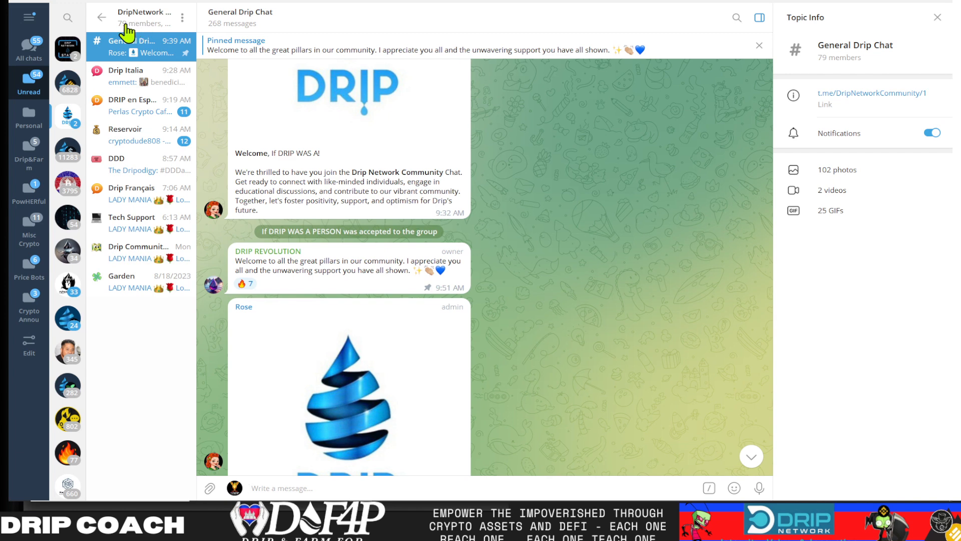